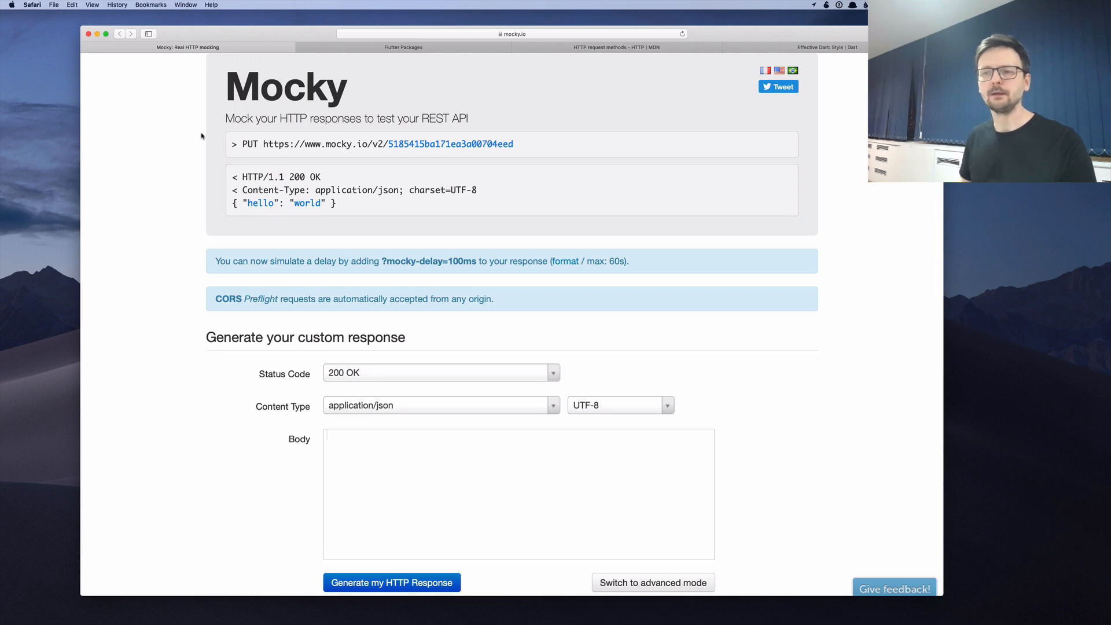
pyautogui.moveTo(179, 403)
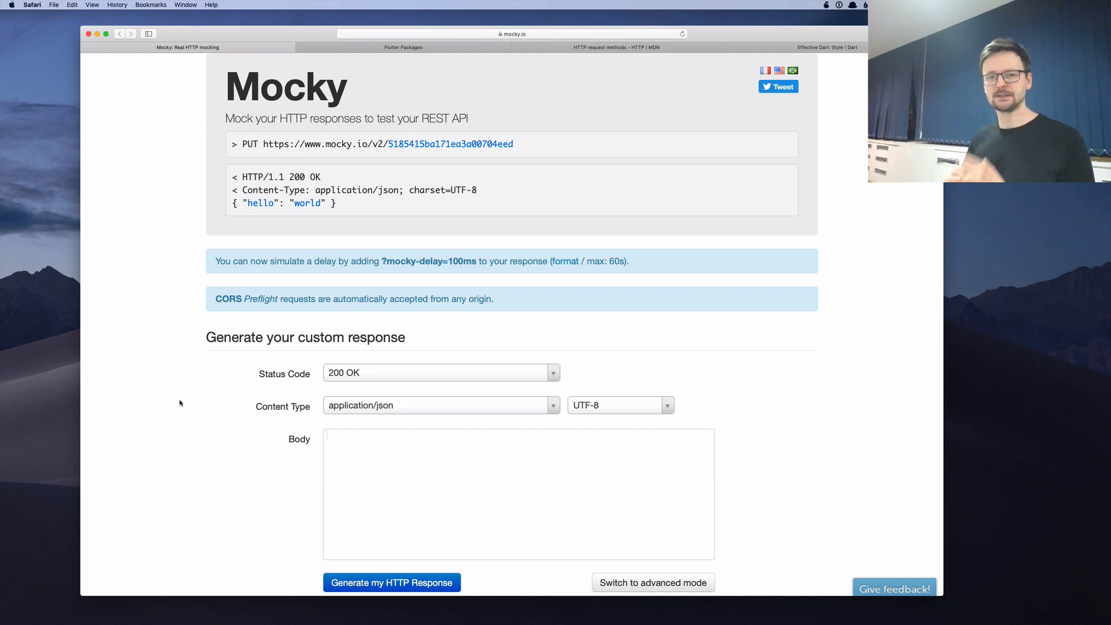
# - Paste the message.json contents into Mocky's response body and generate the mock link
pyautogui.click(518, 493)
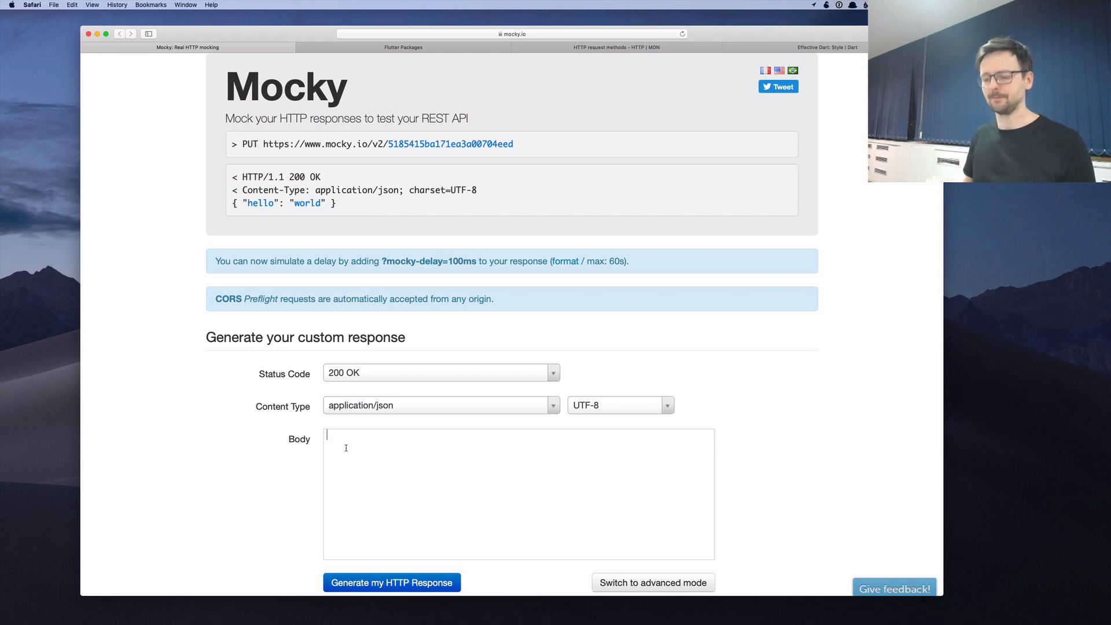
pyautogui.moveTo(347, 452)
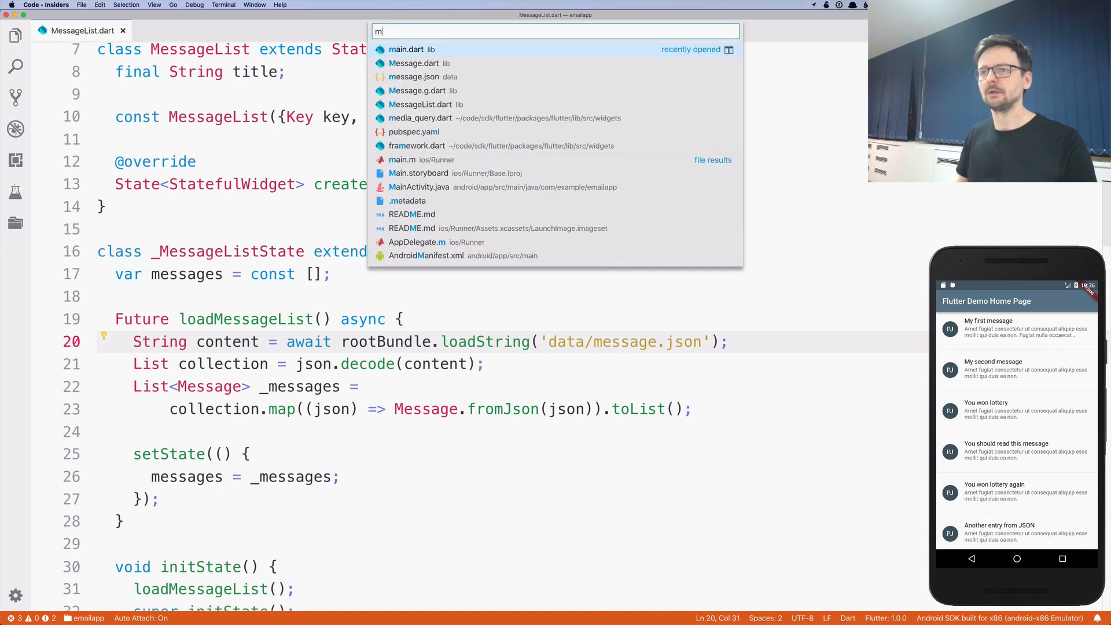
pyautogui.click(418, 77)
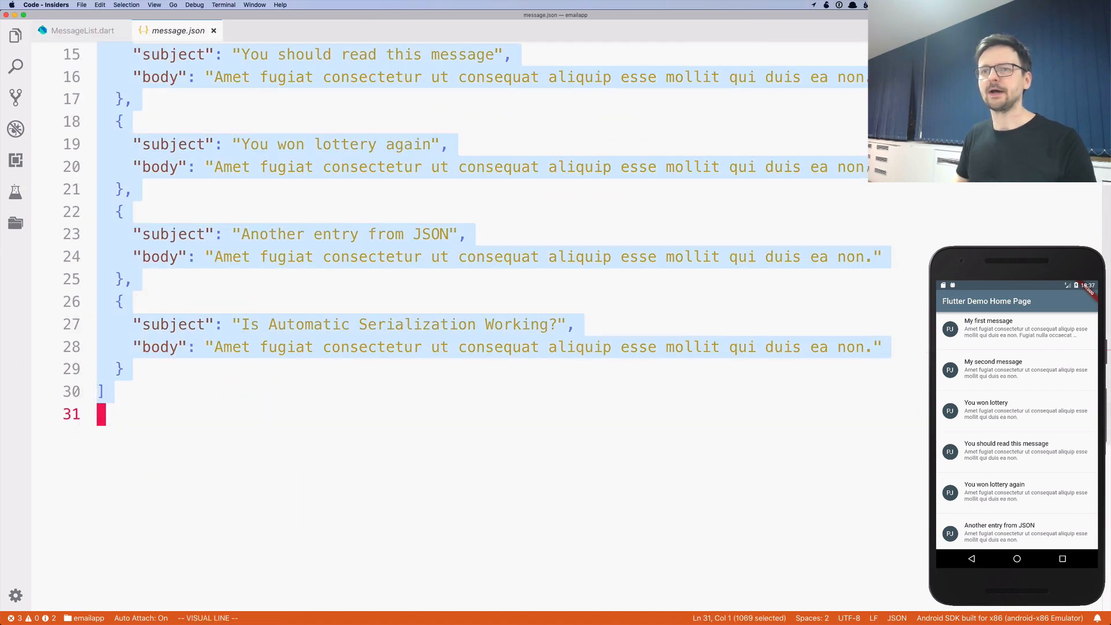
pyautogui.click(83, 31)
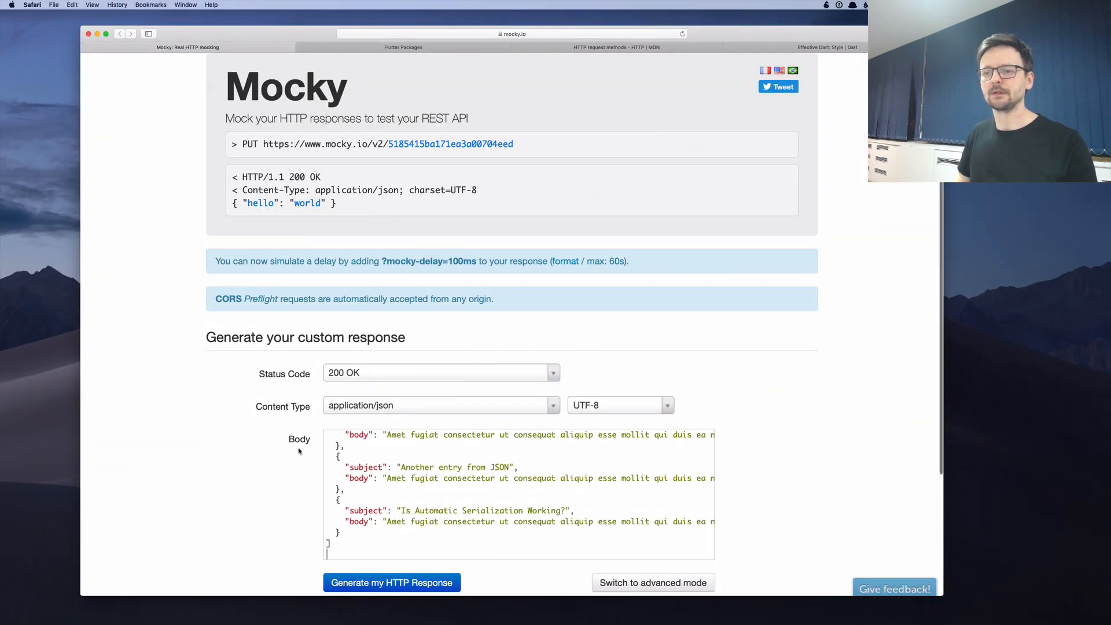
pyautogui.scroll(-3)
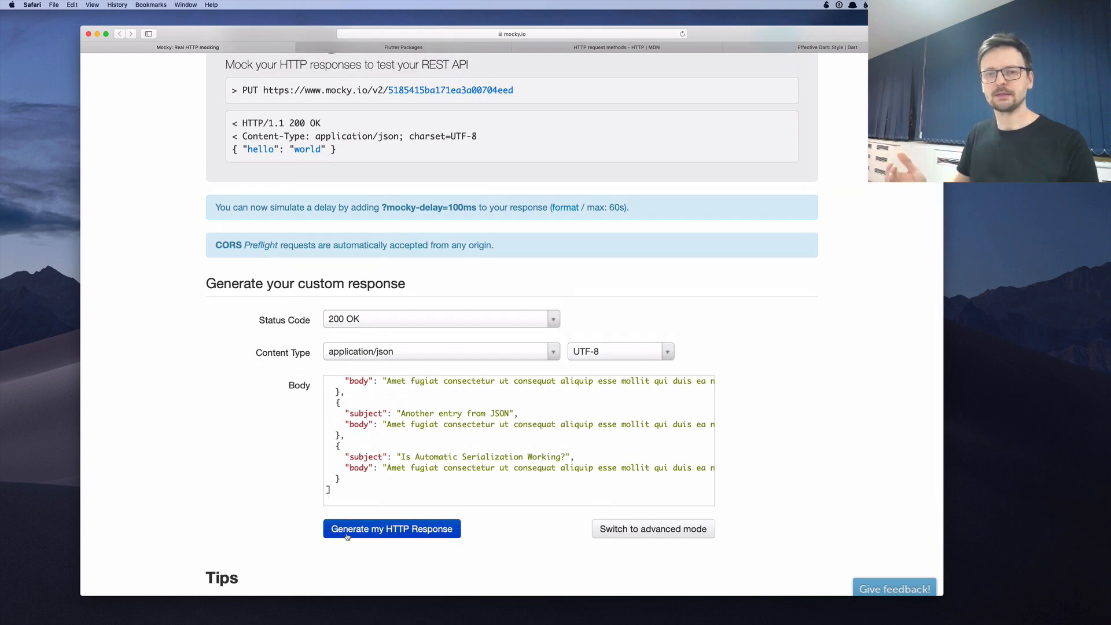
pyautogui.click(369, 500)
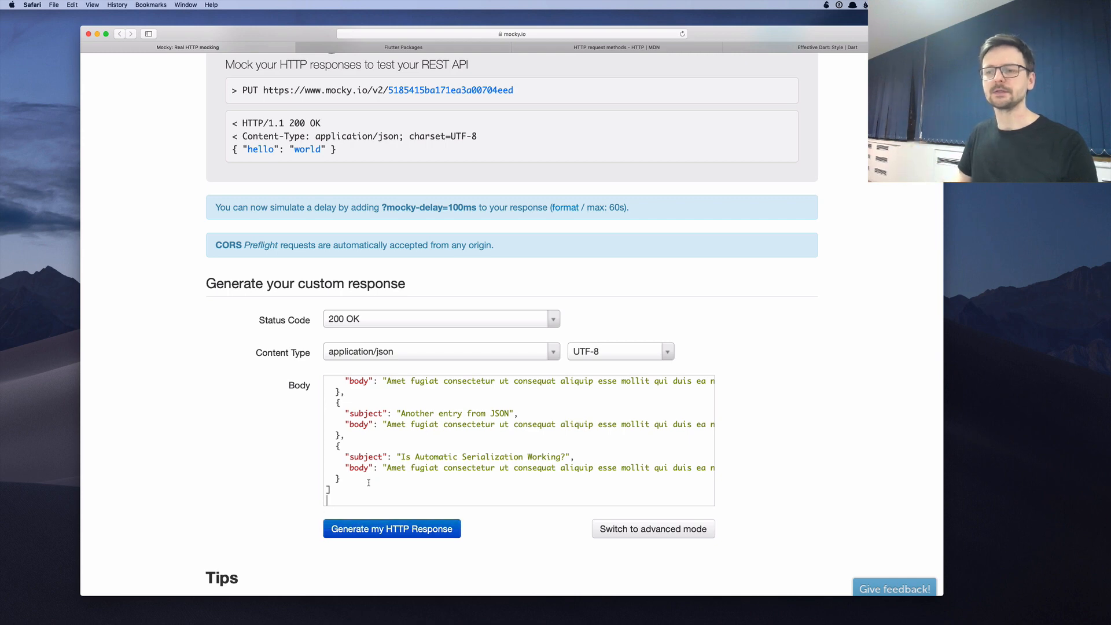
pyautogui.scroll(3)
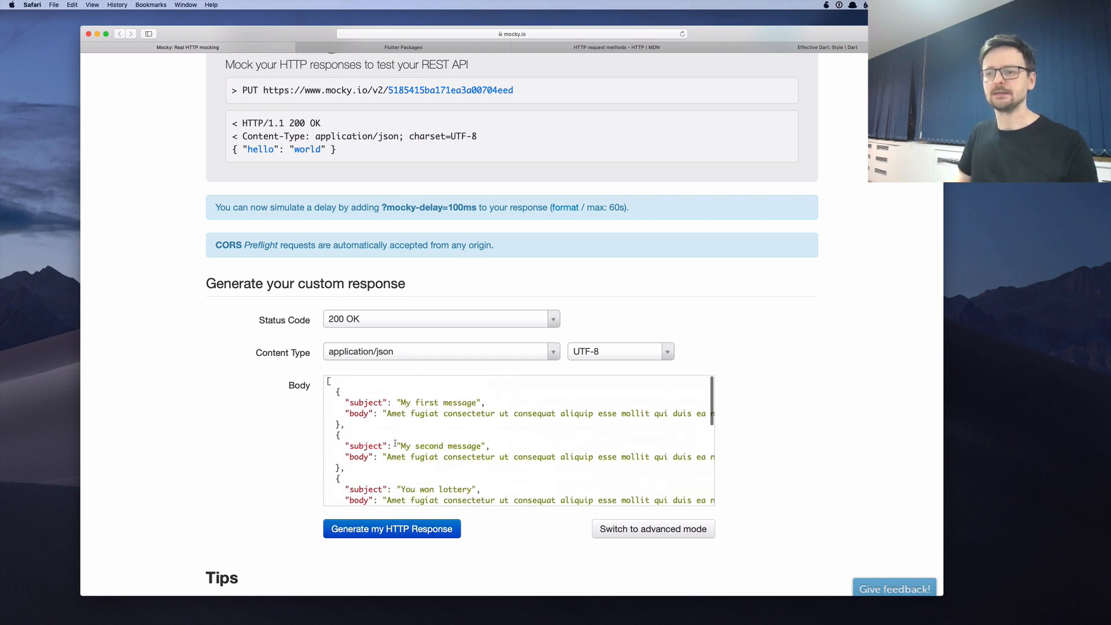
pyautogui.scroll(3)
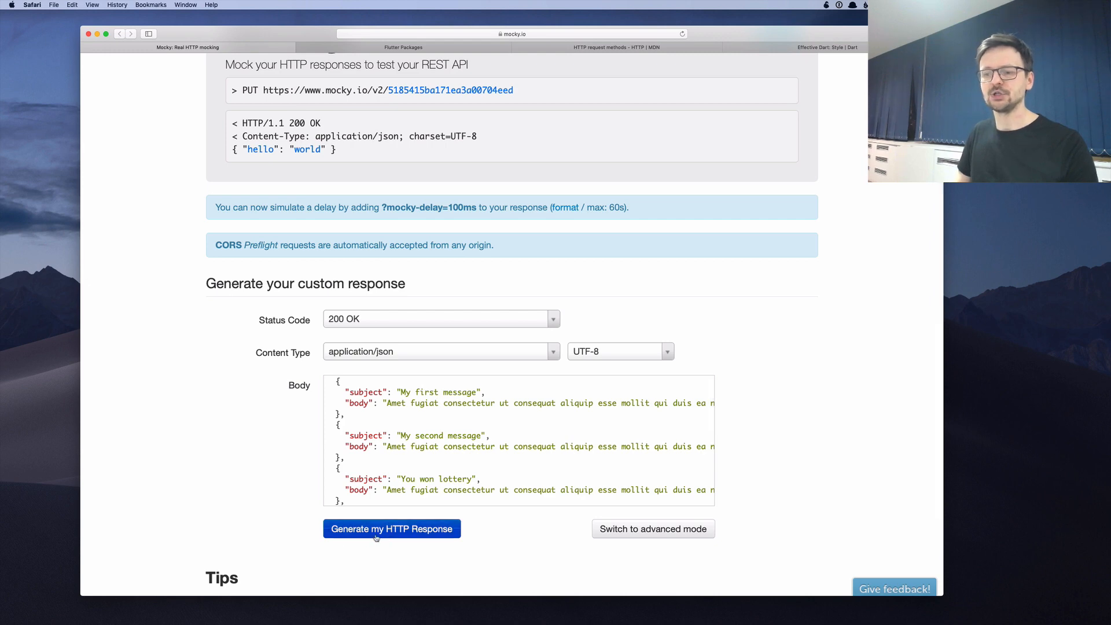
pyautogui.click(391, 528)
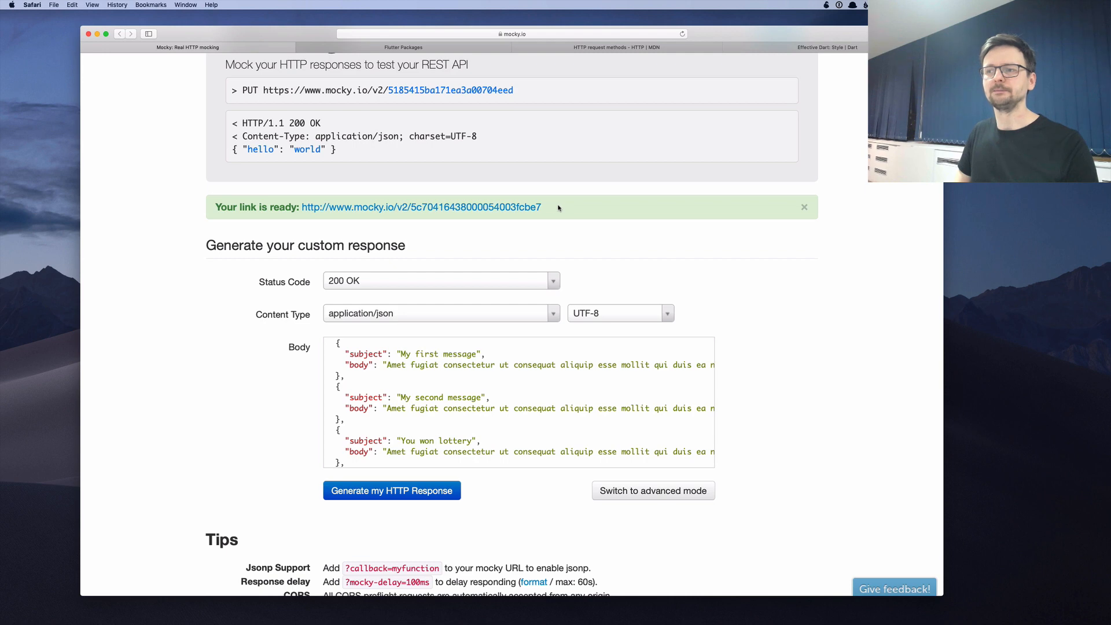
# - Open the generated Mocky URL, confirm the seven-message JSON, and return to MessageList.dart
pyautogui.doubleClick(420, 207)
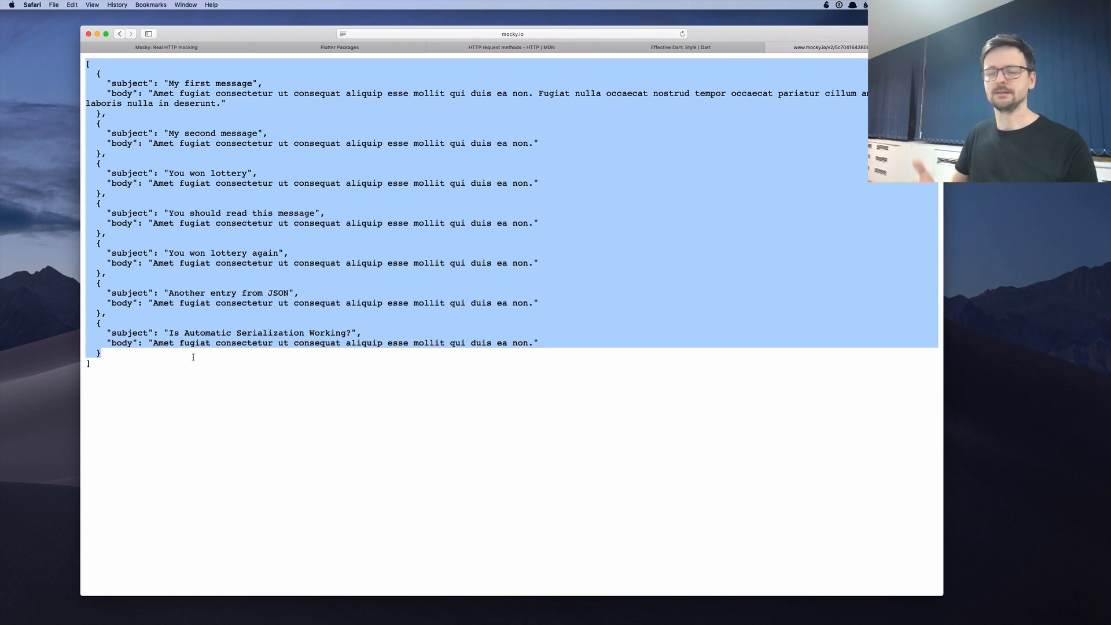
pyautogui.click(137, 370)
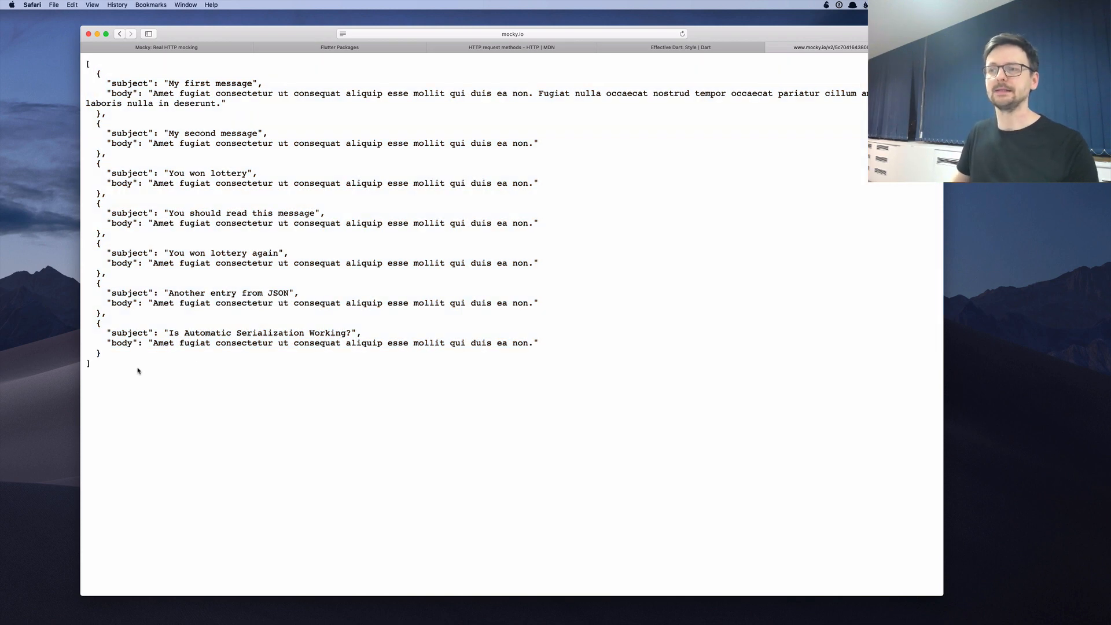
pyautogui.click(512, 34)
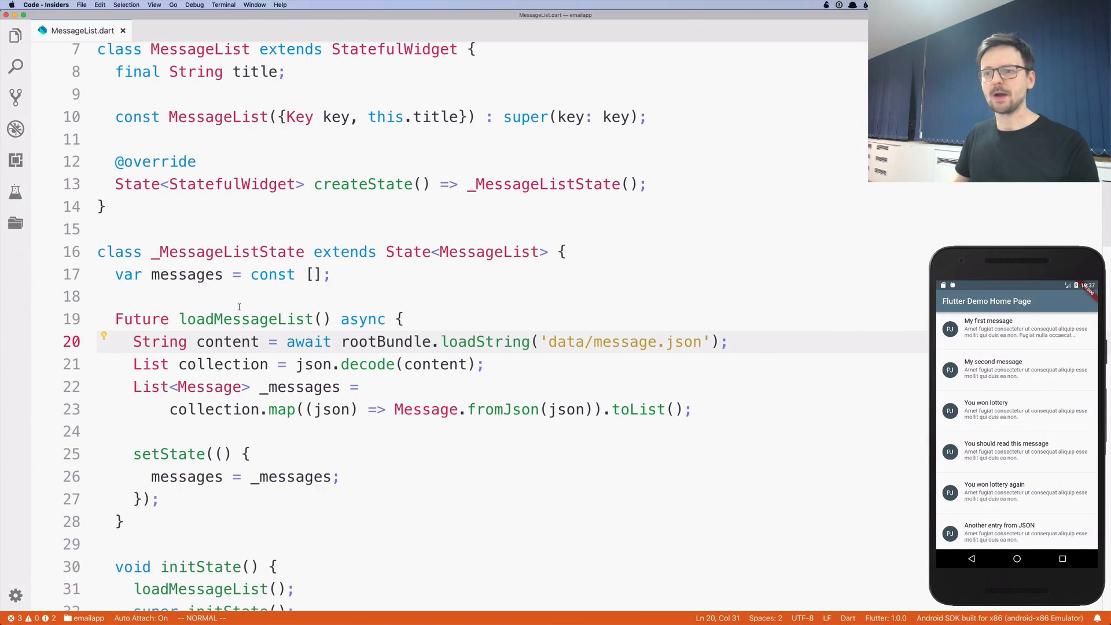
# - Go back to the browser tab showing the mocky.io message JSON
pyautogui.click(351, 341)
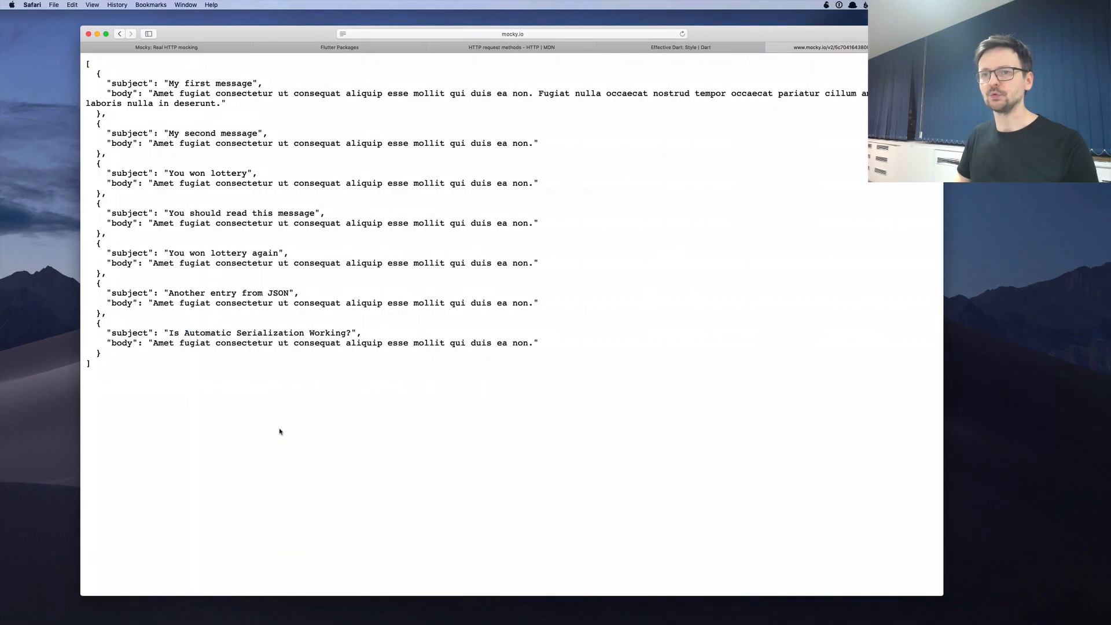
# - Search Flutter Packages for 'http', listing 451 results with http first at score 98
pyautogui.click(339, 47)
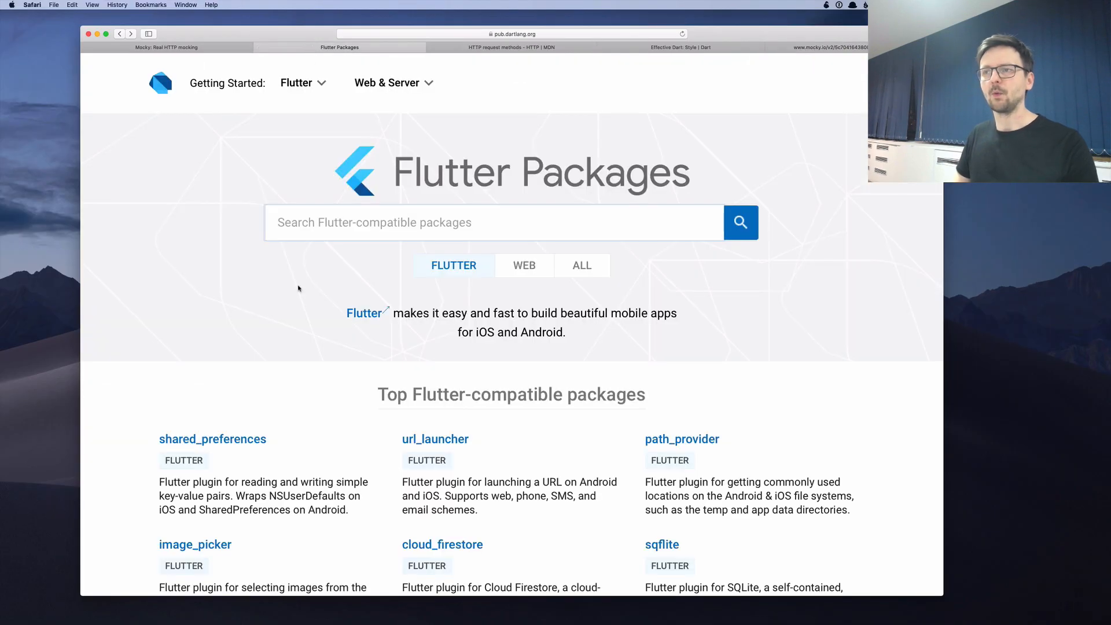
pyautogui.moveTo(622, 196)
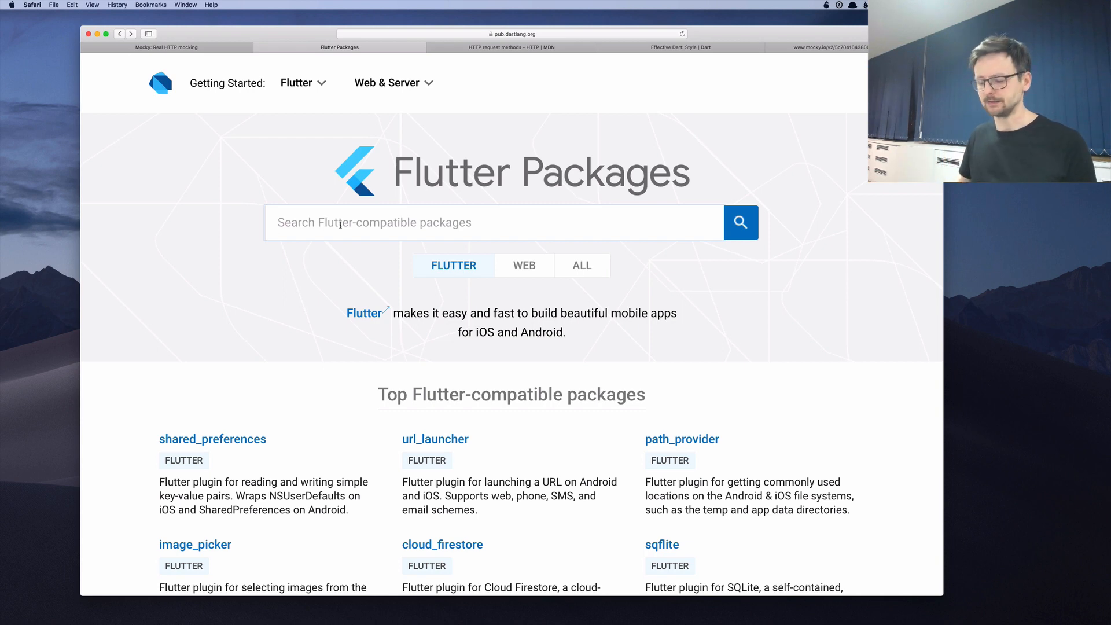
pyautogui.write('http')
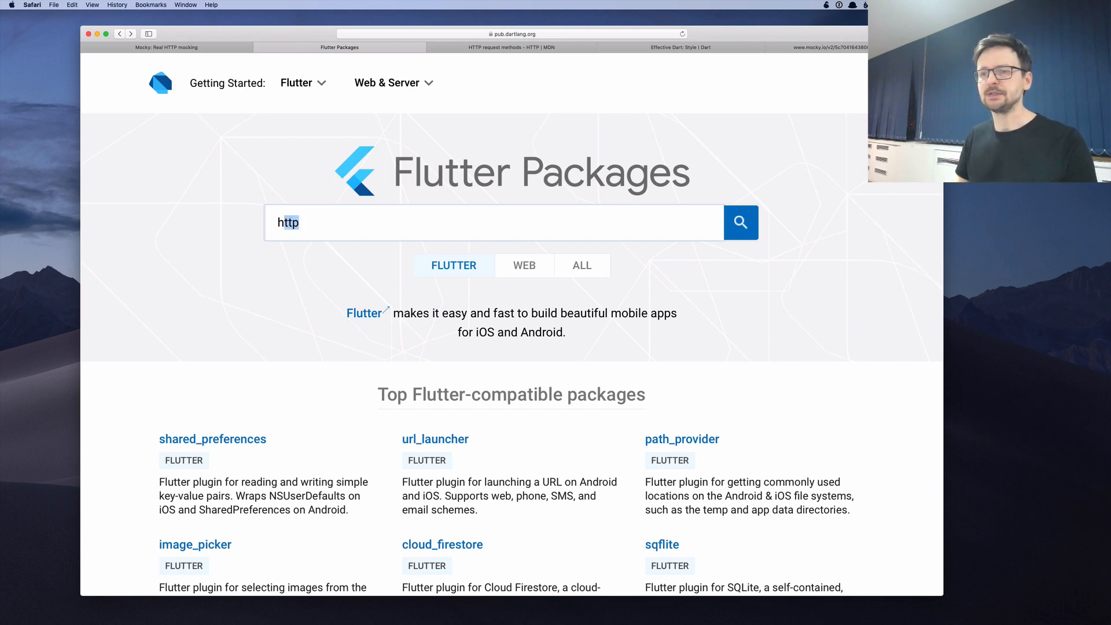
pyautogui.click(741, 222)
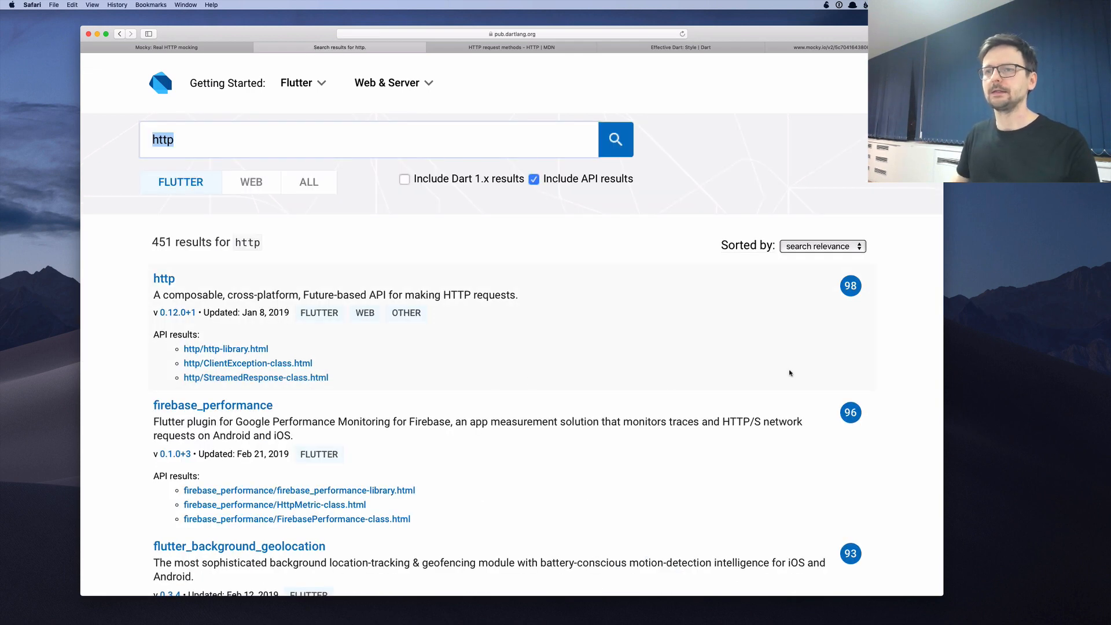
pyautogui.moveTo(658, 401)
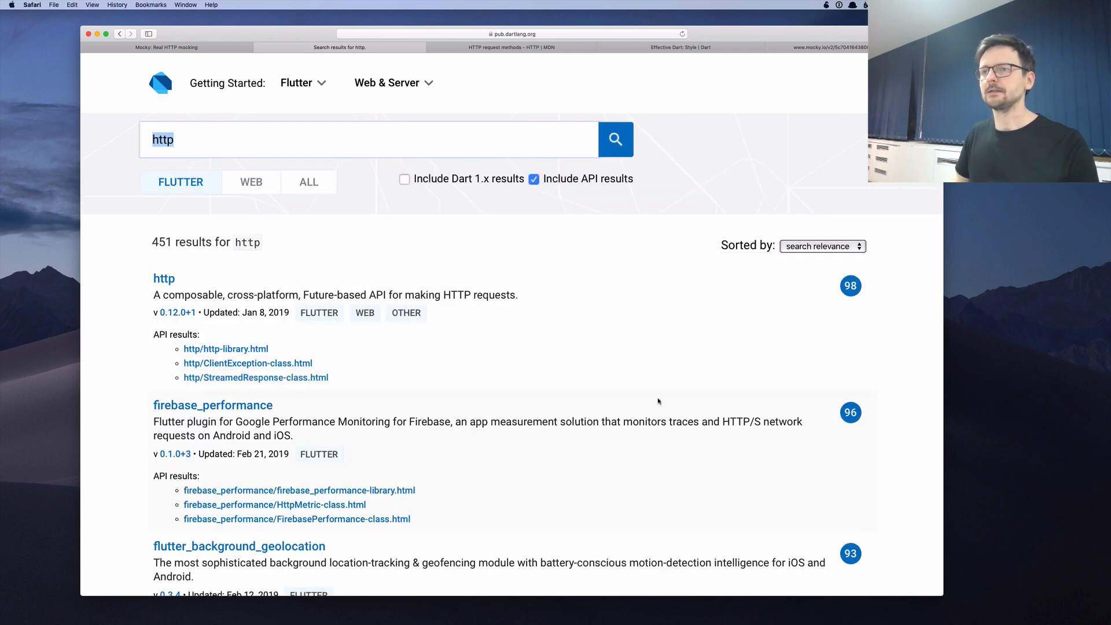
pyautogui.moveTo(694, 298)
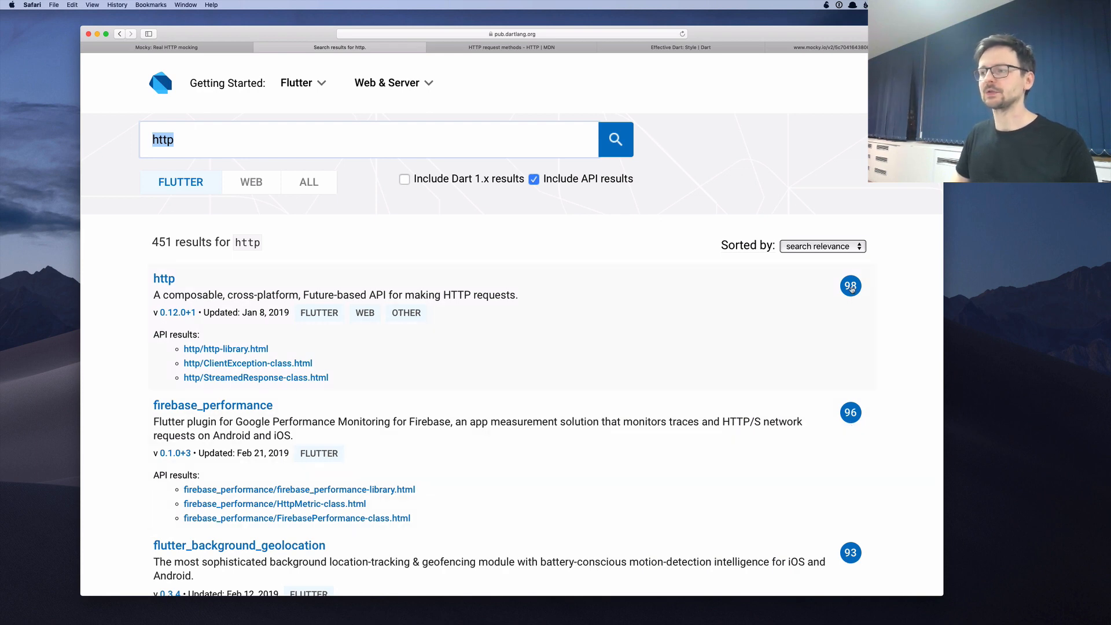
pyautogui.scroll(-3)
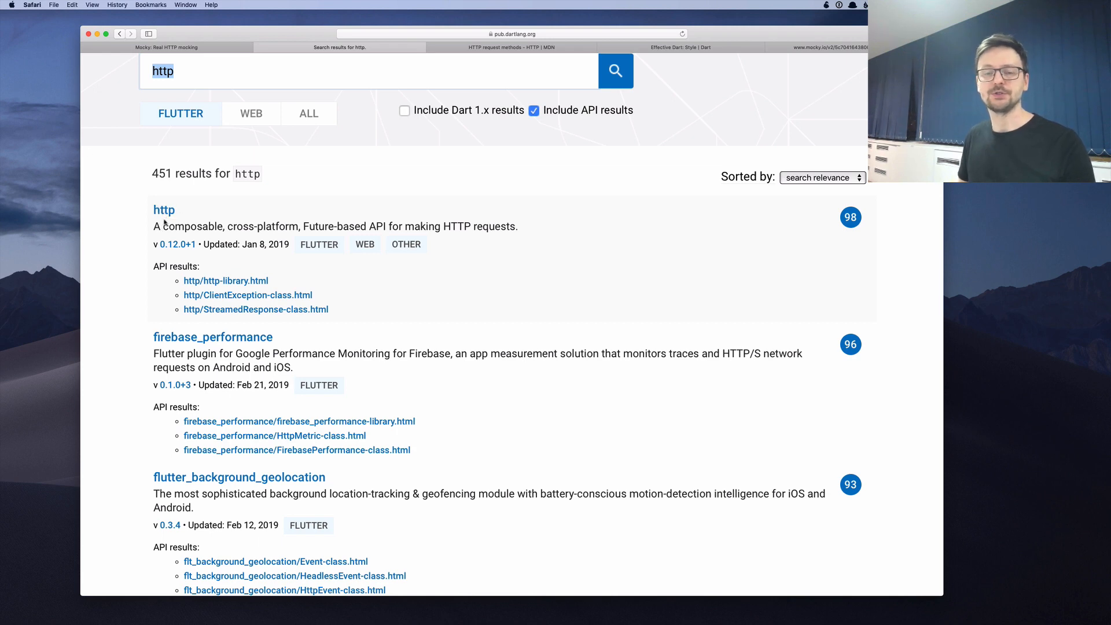
# - Open the http package page and read through its README example code
pyautogui.click(164, 209)
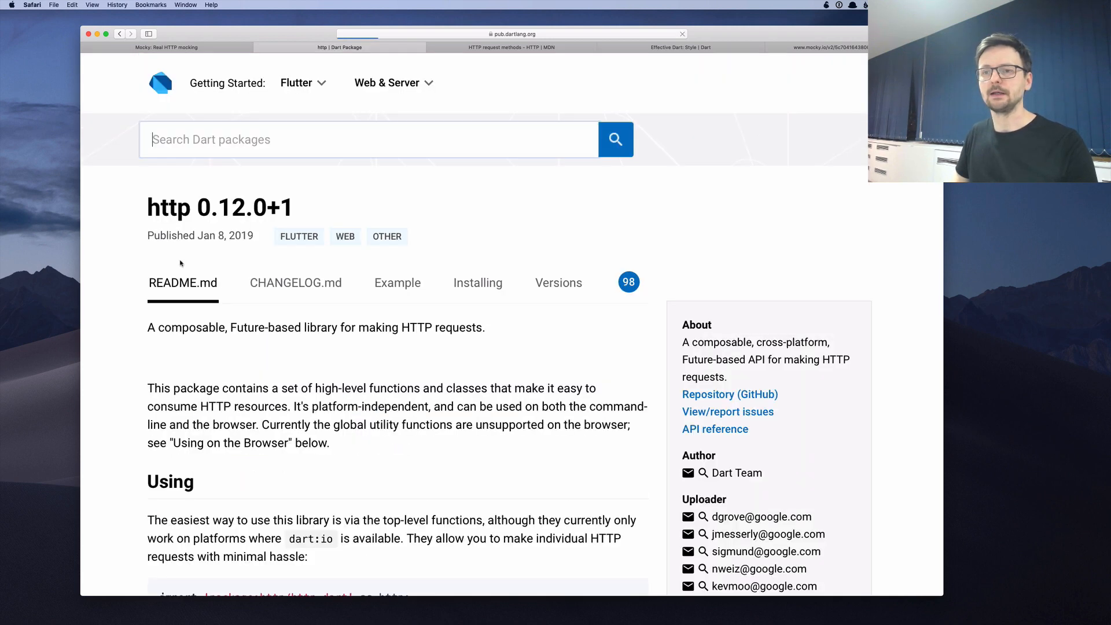
pyautogui.scroll(-3)
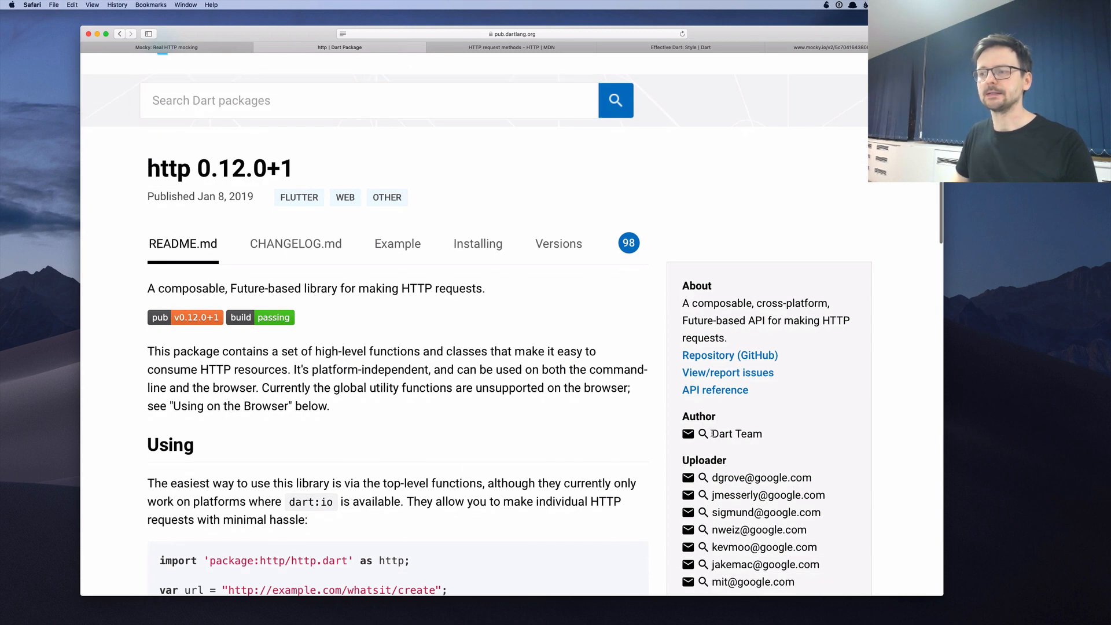
pyautogui.doubleClick(736, 433)
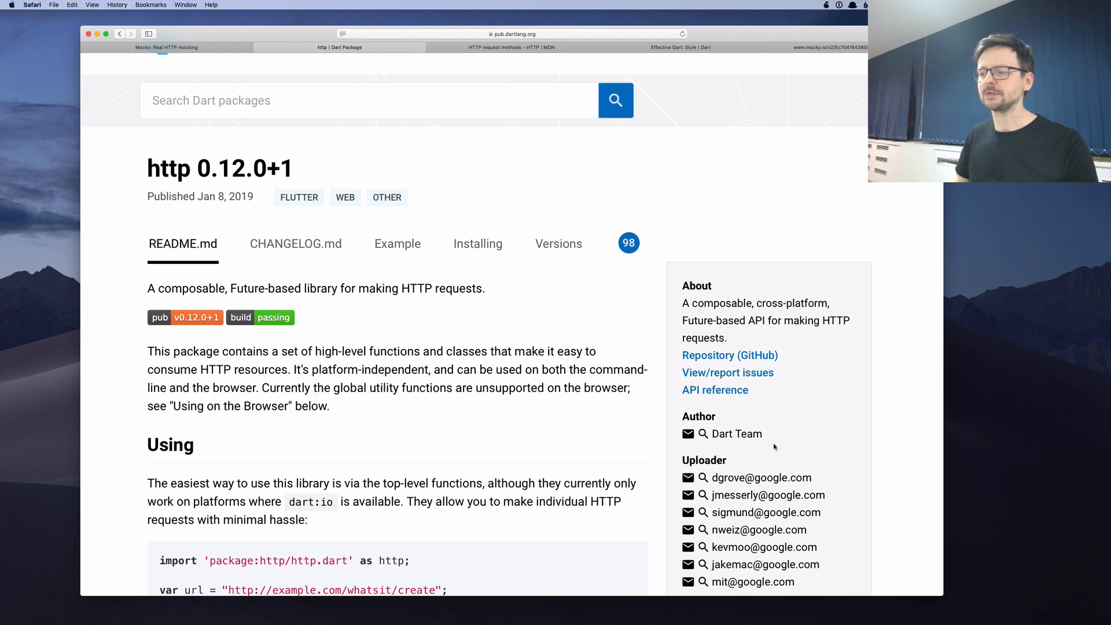
pyautogui.doubleClick(735, 433)
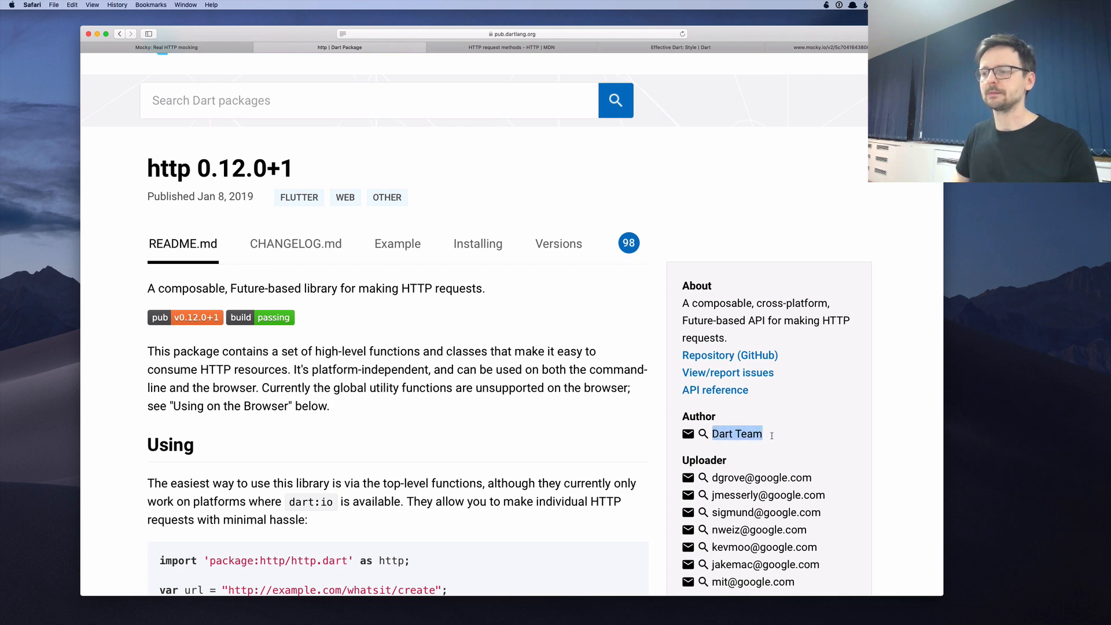
pyautogui.scroll(-3)
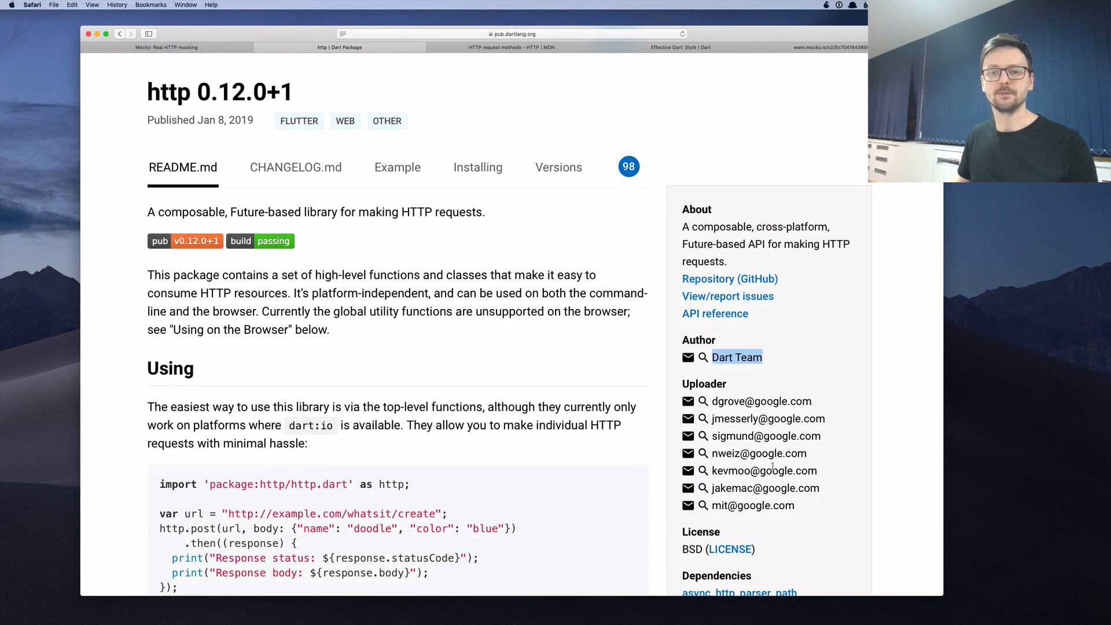
pyautogui.scroll(3)
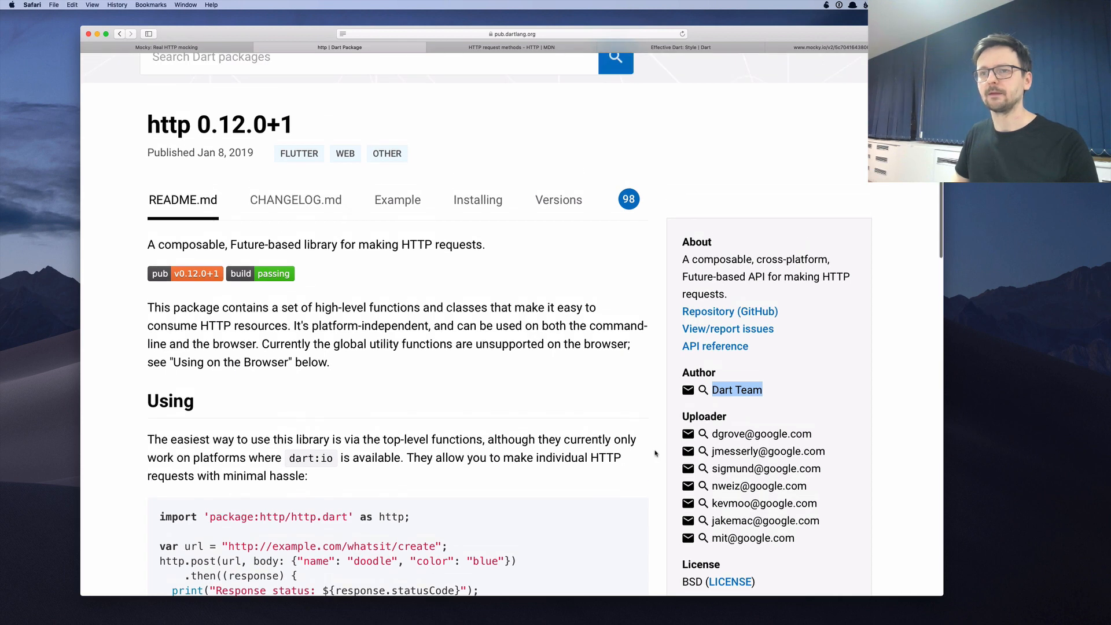
pyautogui.scroll(-3)
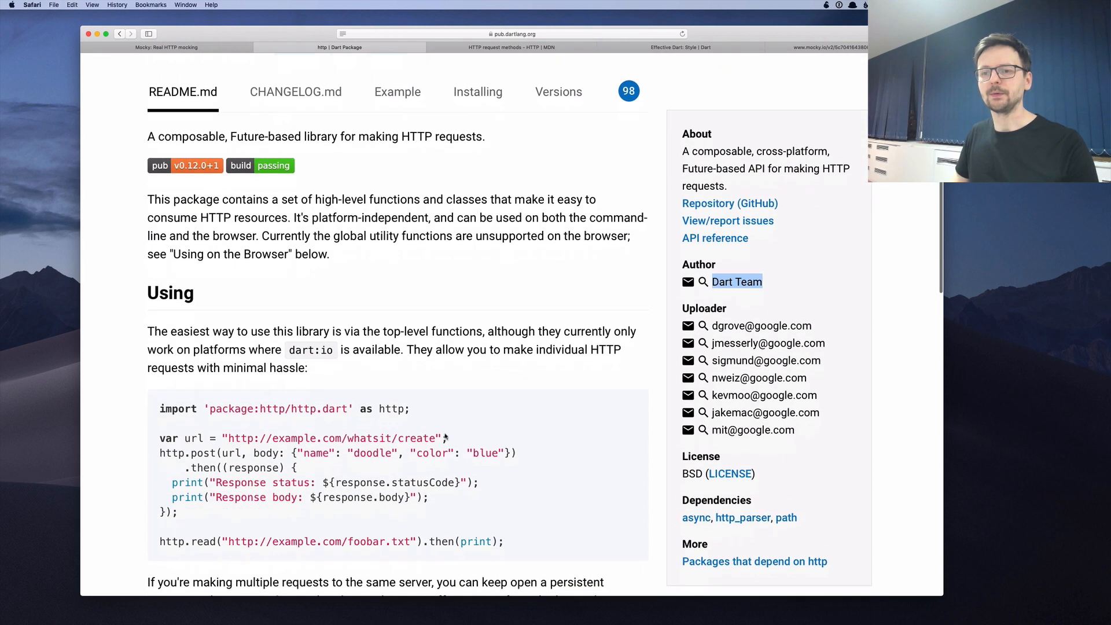
pyautogui.scroll(-3)
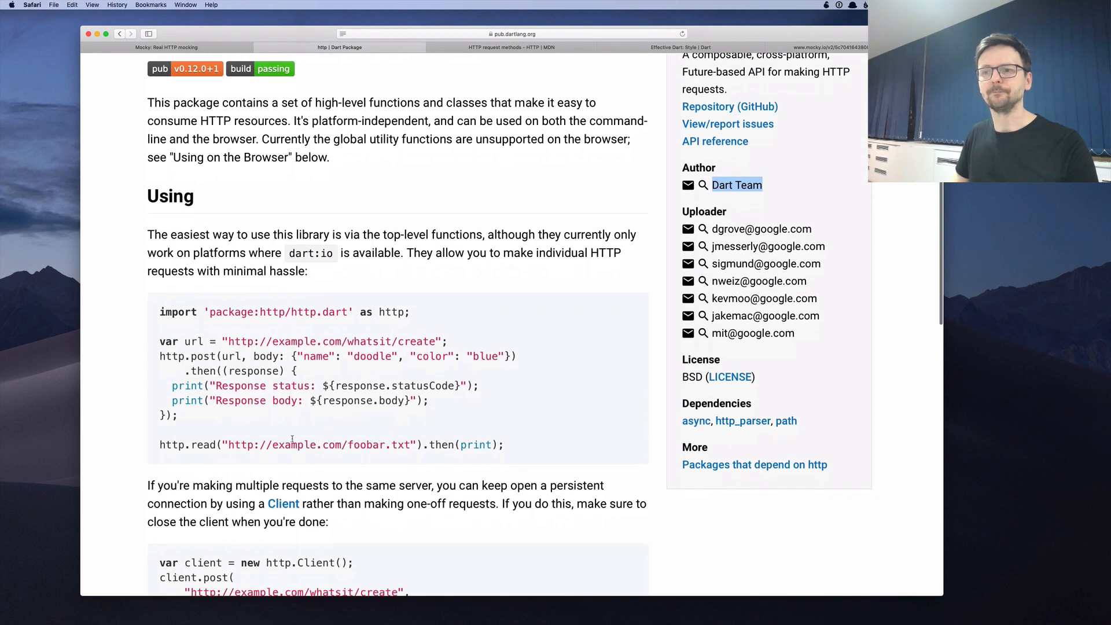
pyautogui.scroll(-3)
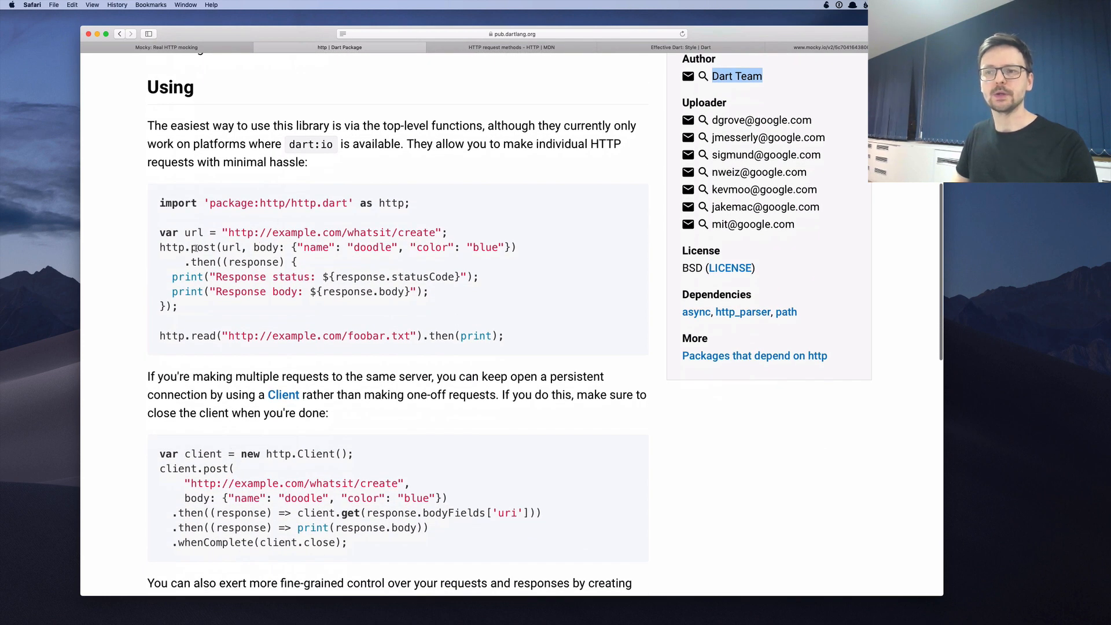
pyautogui.doubleClick(202, 247)
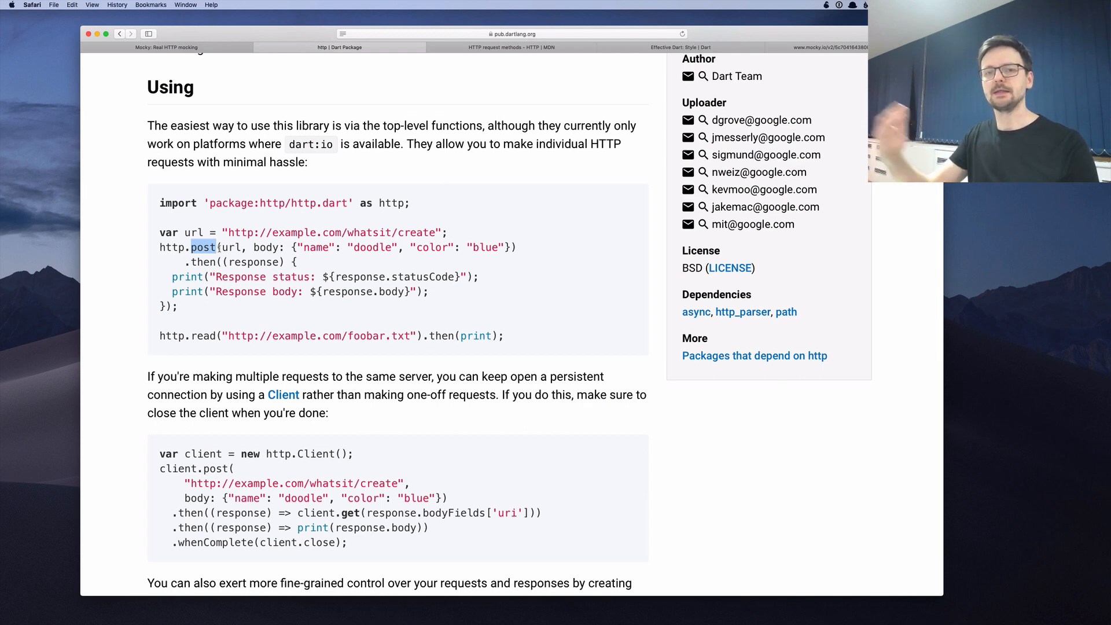
pyautogui.scroll(3)
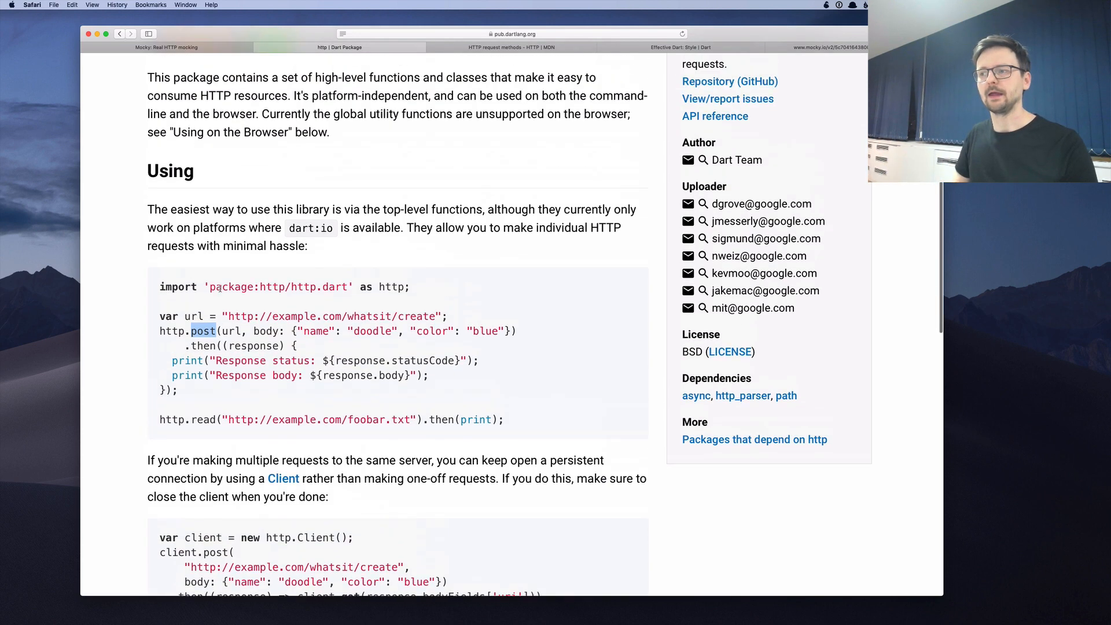
pyautogui.scroll(3)
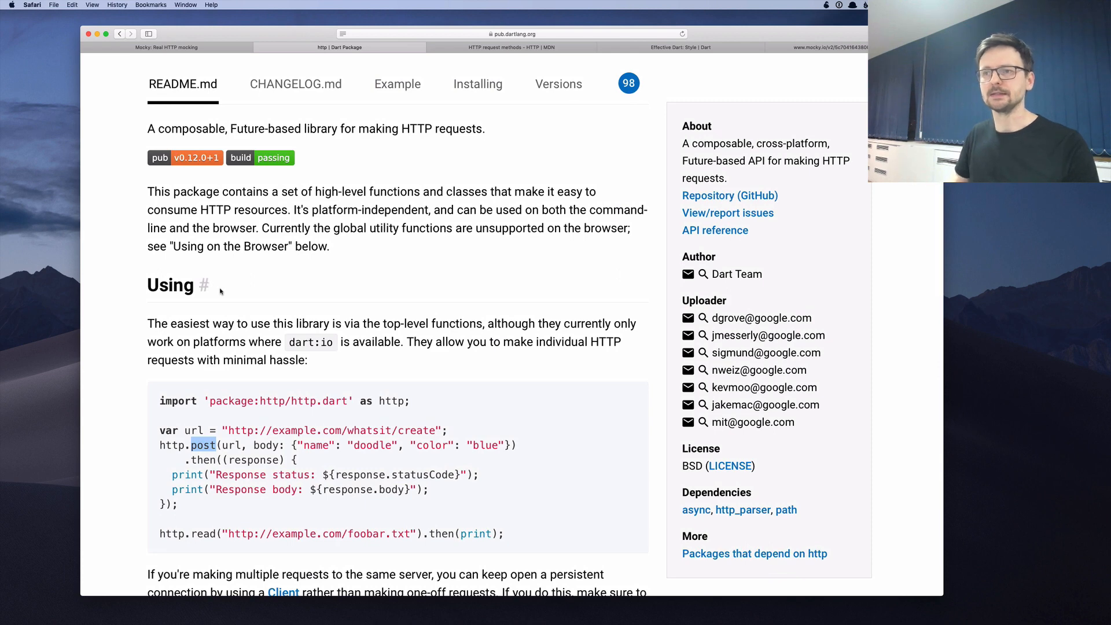
# - View the Installing instructions showing the dependency line http: ^0.12.0+1
pyautogui.click(477, 84)
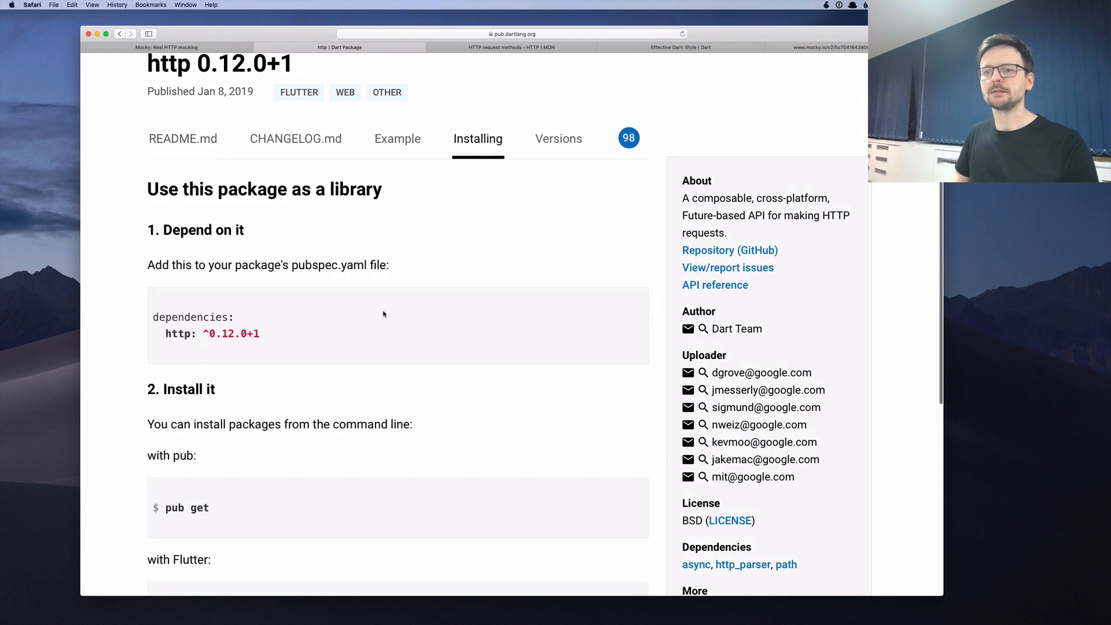
pyautogui.scroll(-3)
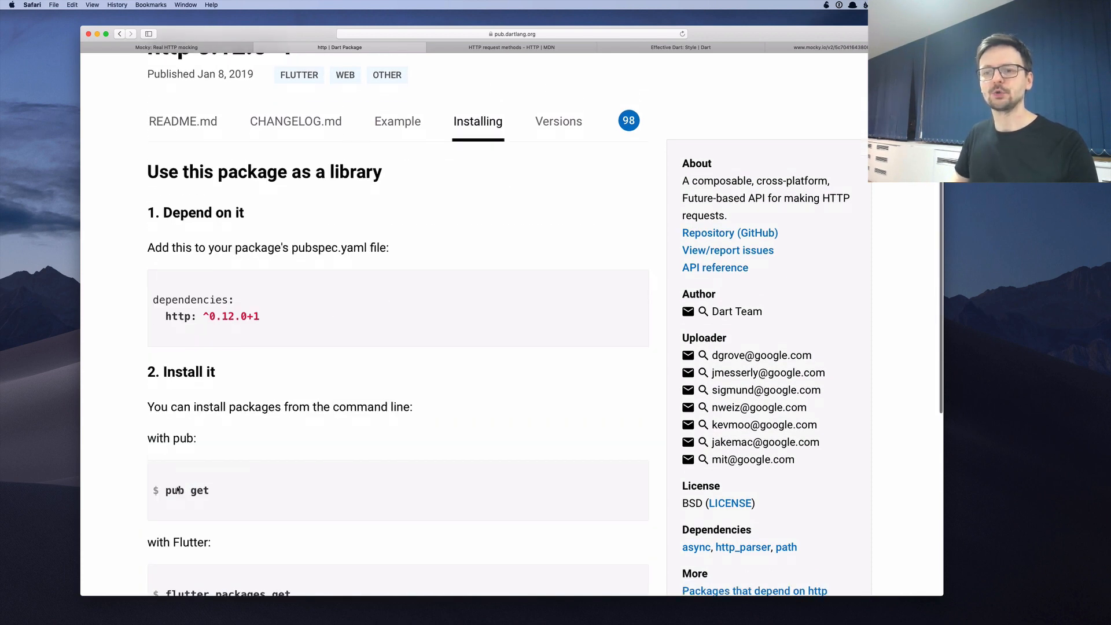
pyautogui.scroll(-3)
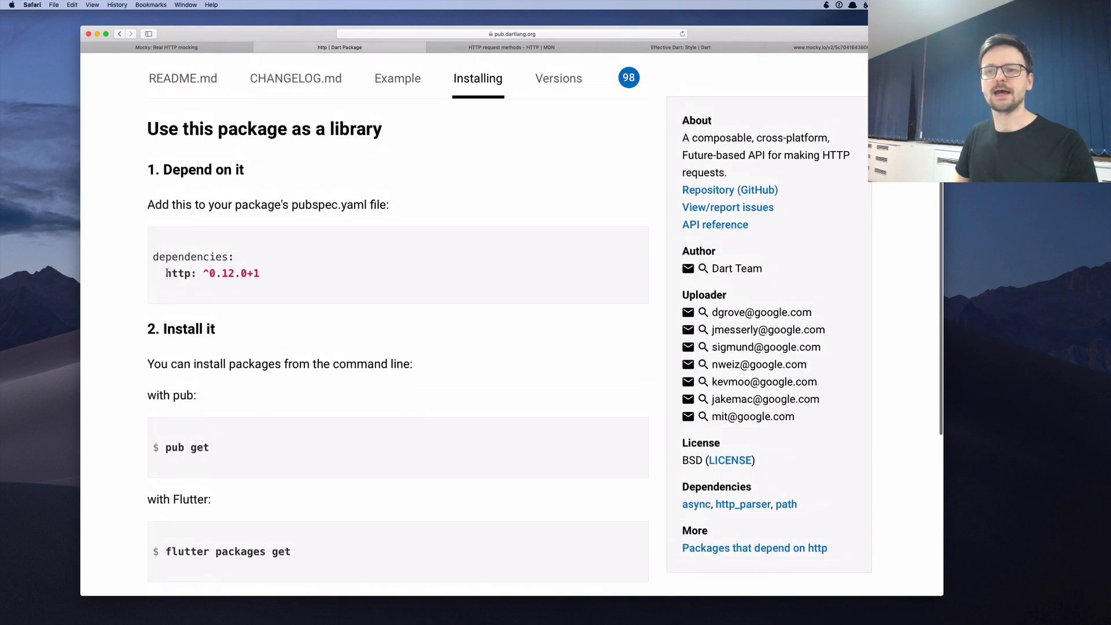
pyautogui.doubleClick(177, 273)
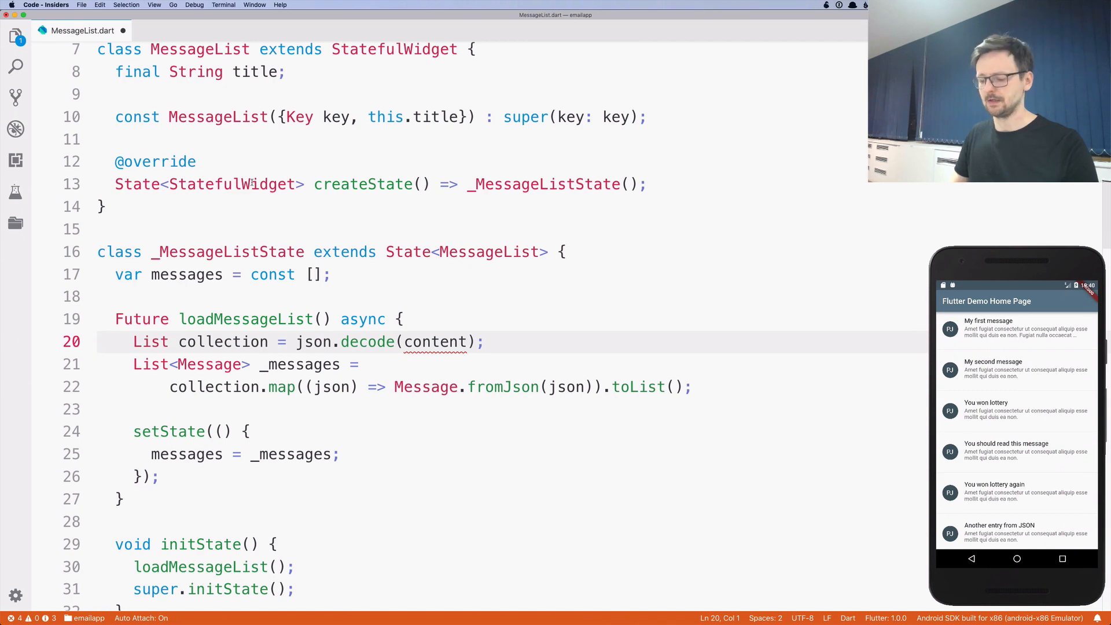
# - Add http to pubspec.yaml dependencies and fetch packages with exit code 0
pyautogui.click(178, 30)
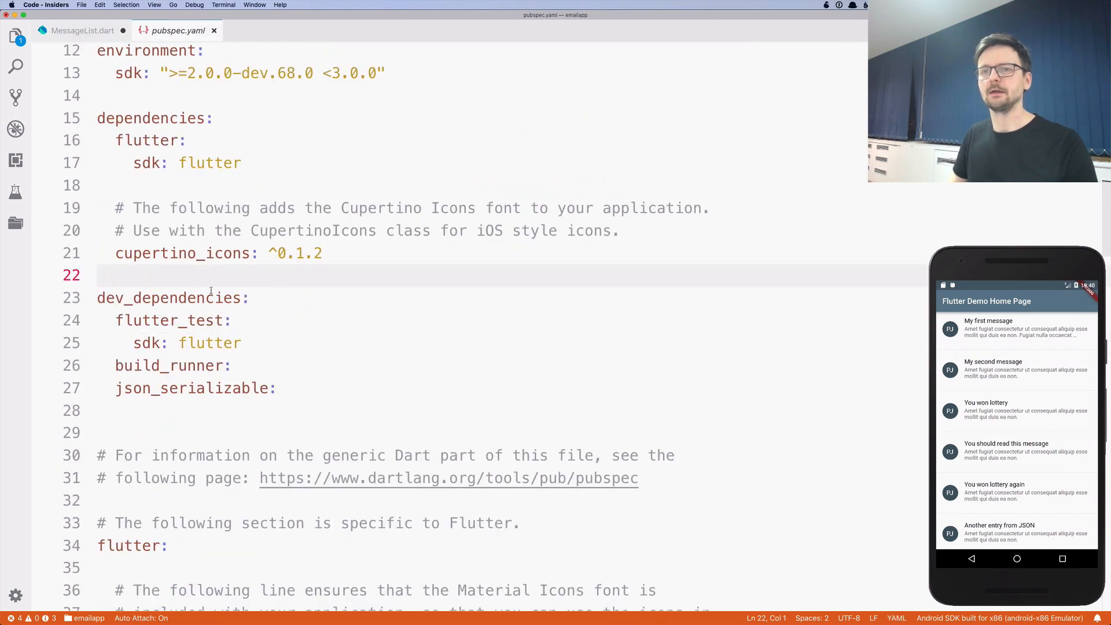
pyautogui.scroll(3)
pyautogui.write('http:')
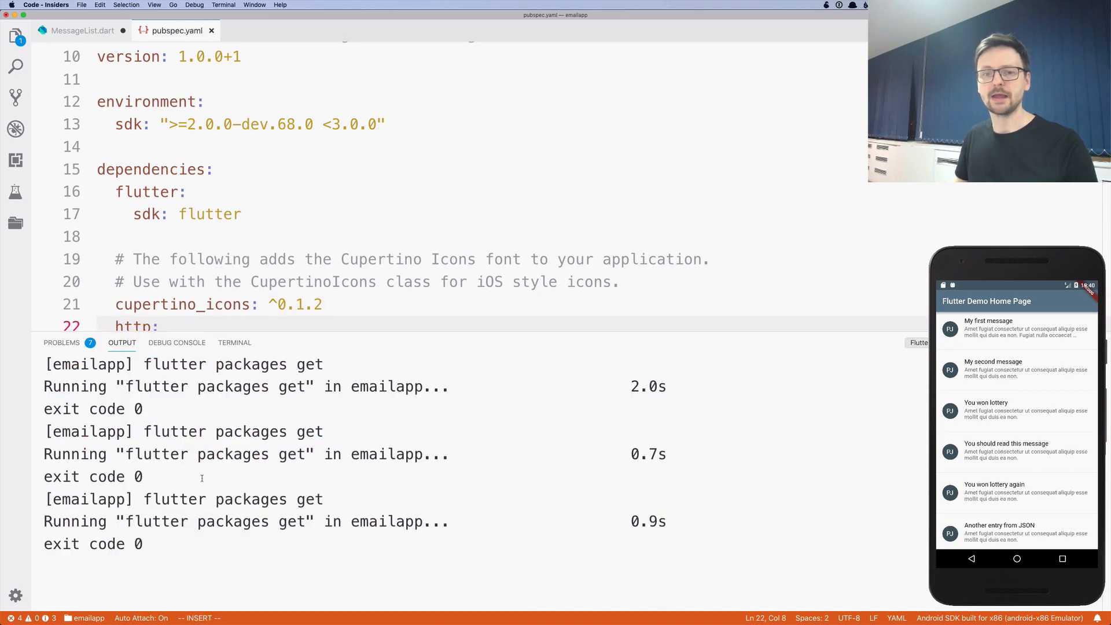
pyautogui.click(83, 31)
pyautogui.write('import')
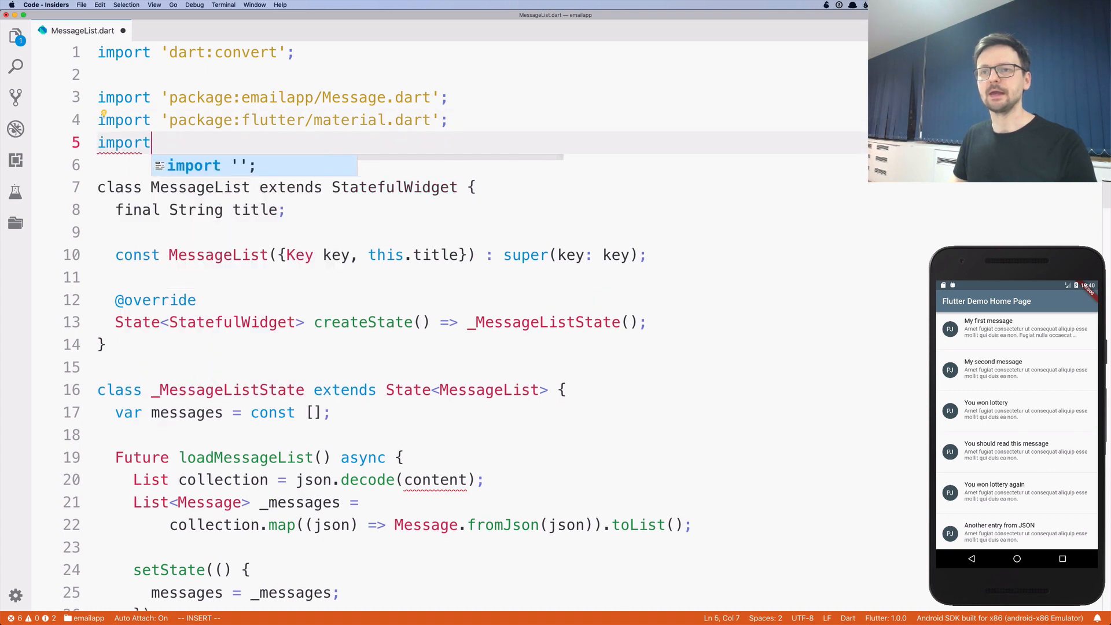
# - Complete the line import 'package:http/http.dart' as http; via autocomplete
pyautogui.write("'package:http")
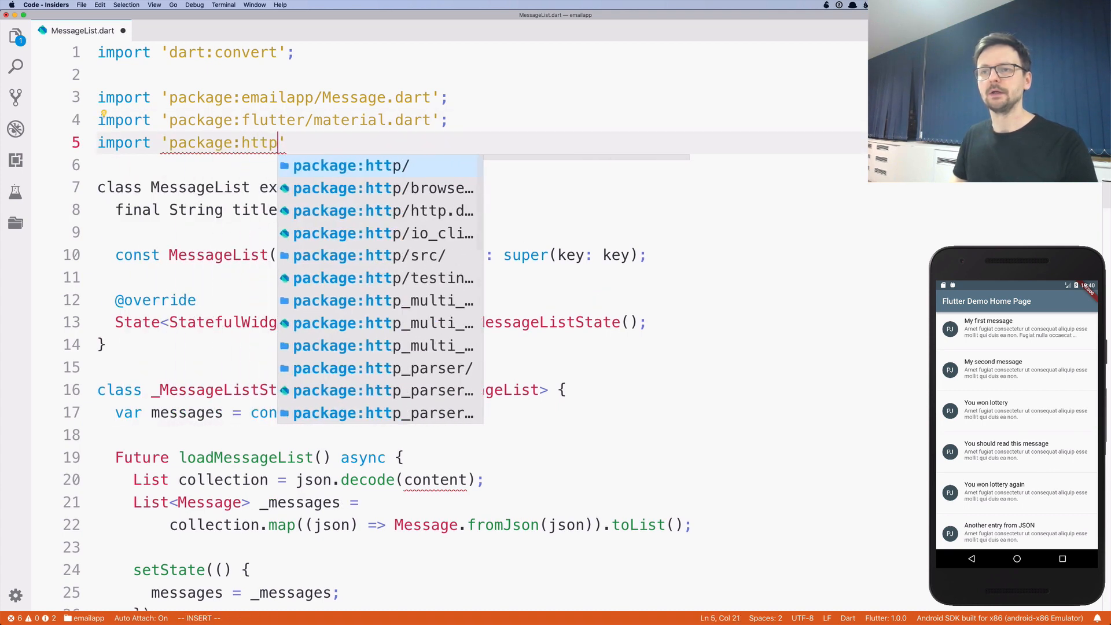
pyautogui.write('/http.dart')
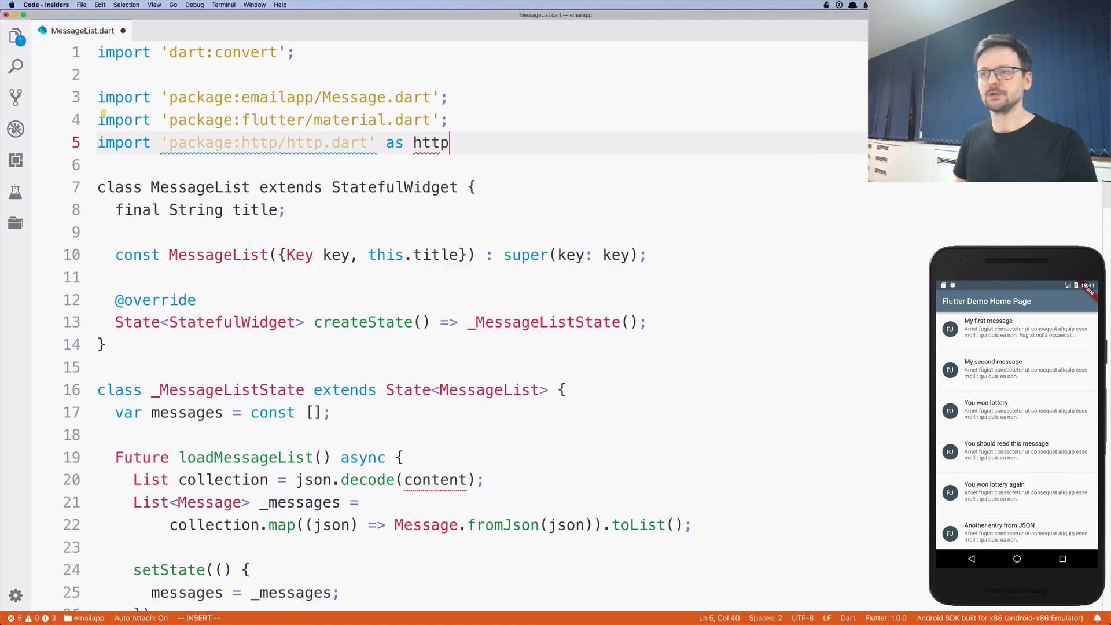
pyautogui.write(';')
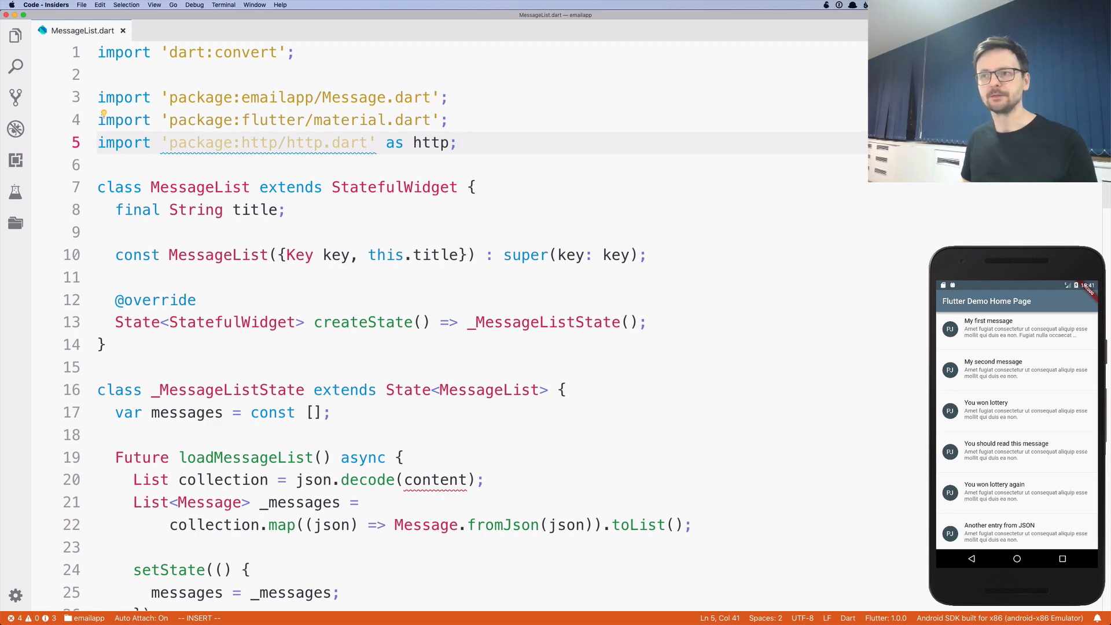
pyautogui.moveTo(394, 187)
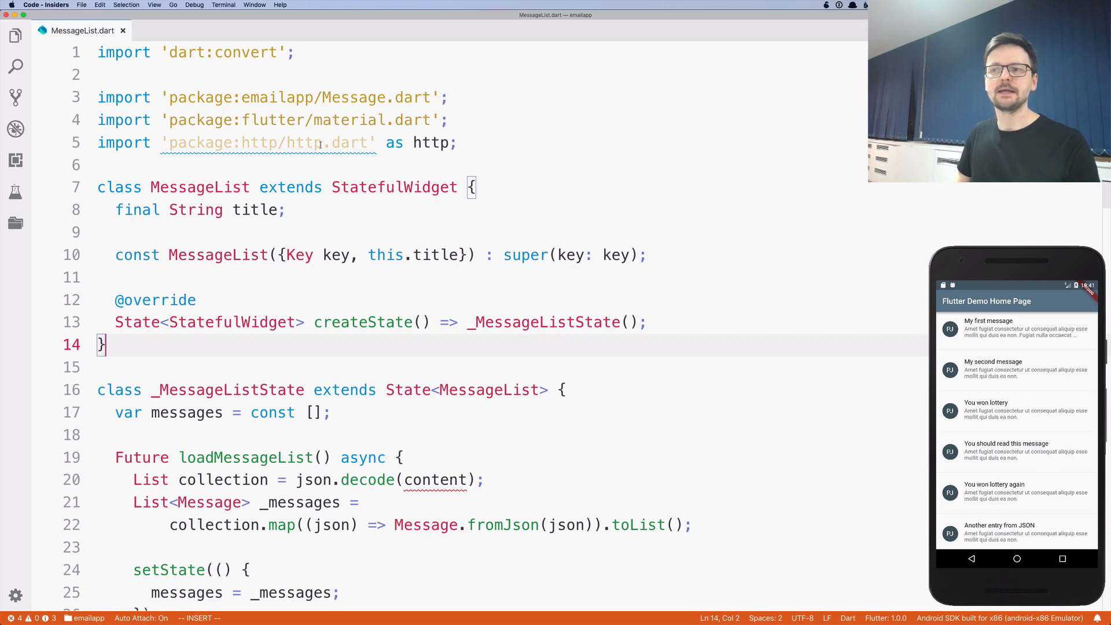
# - Start loadMessageList with http.Response respone = await http.get('<Mocky URL>')
pyautogui.scroll(-3)
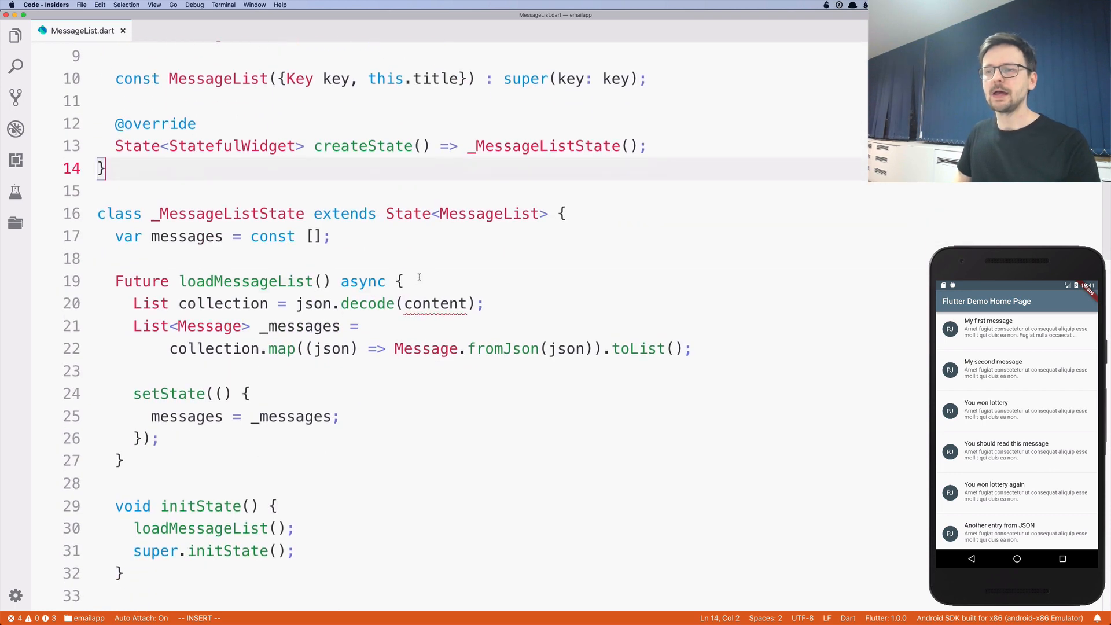
pyautogui.write('http.get')
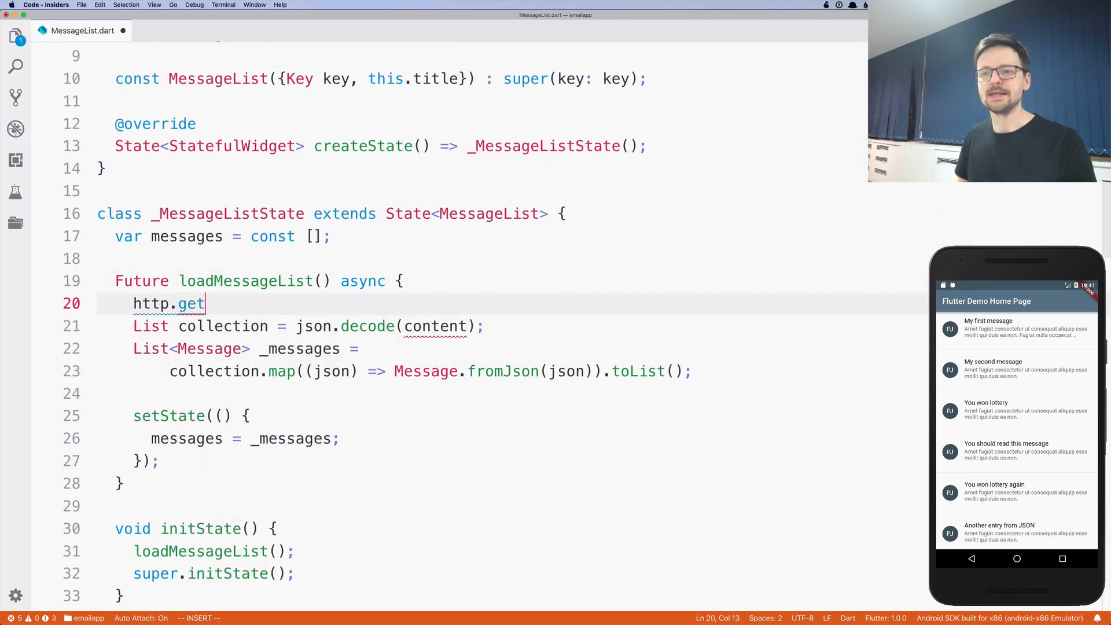
pyautogui.write("('')")
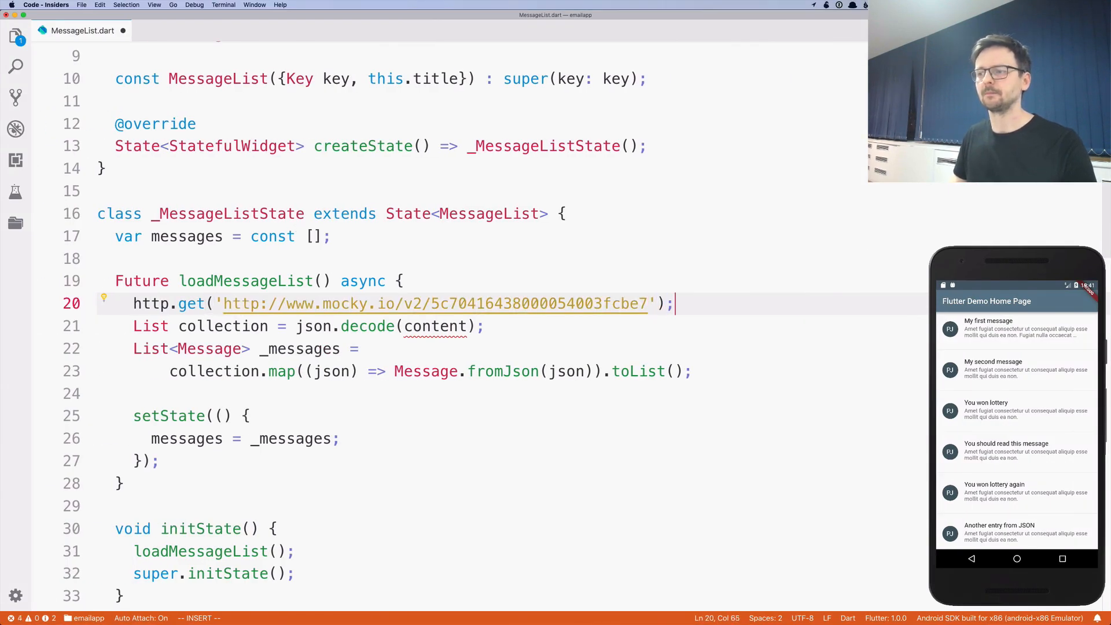
pyautogui.write('Re')
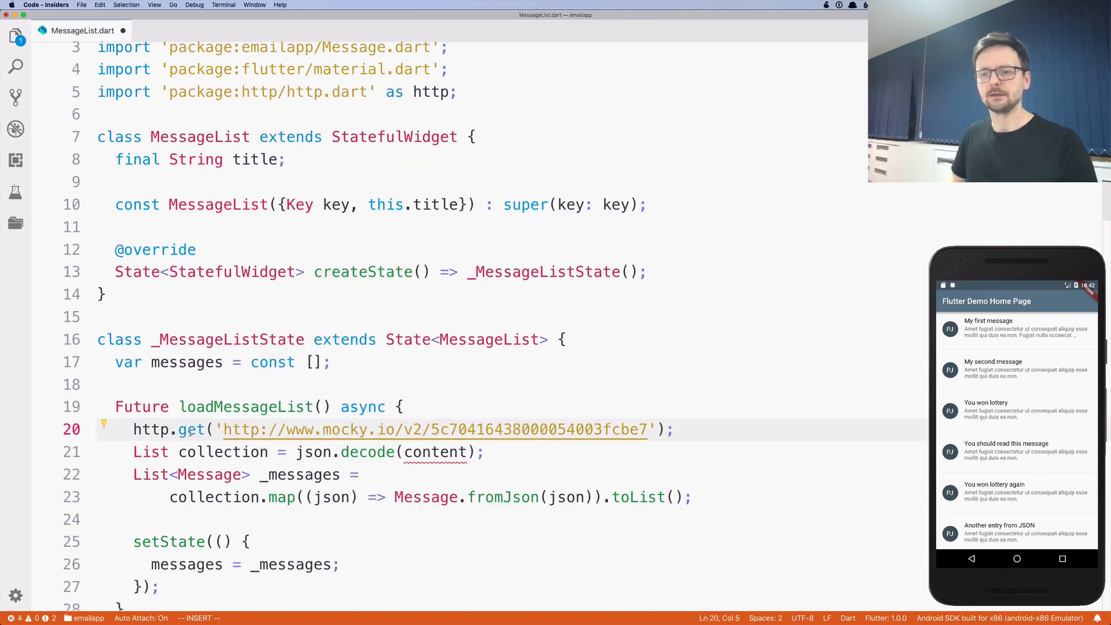
pyautogui.moveTo(191, 429)
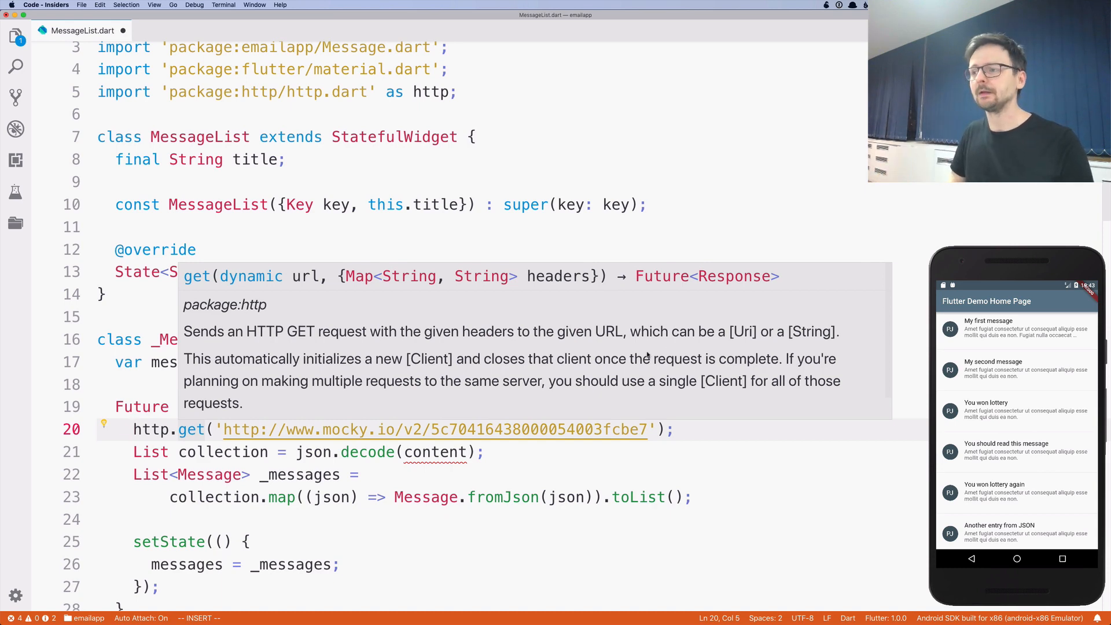
pyautogui.moveTo(506, 372)
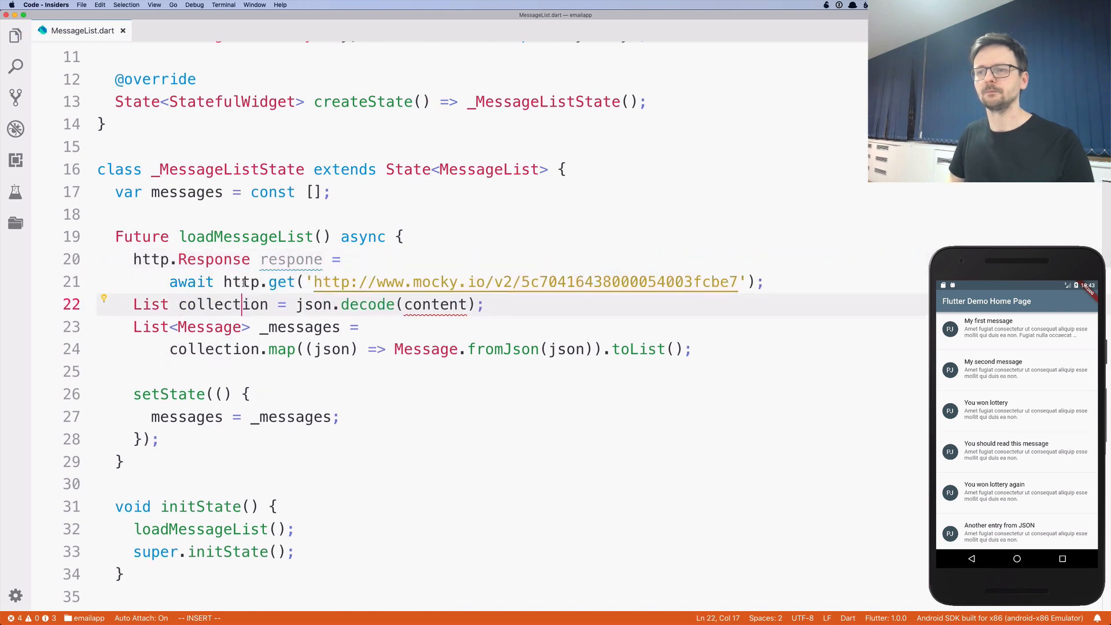
# - Set content to response.body on line 22, after peeking at the Response class definition
pyautogui.scroll(3)
pyautogui.write('String content =')
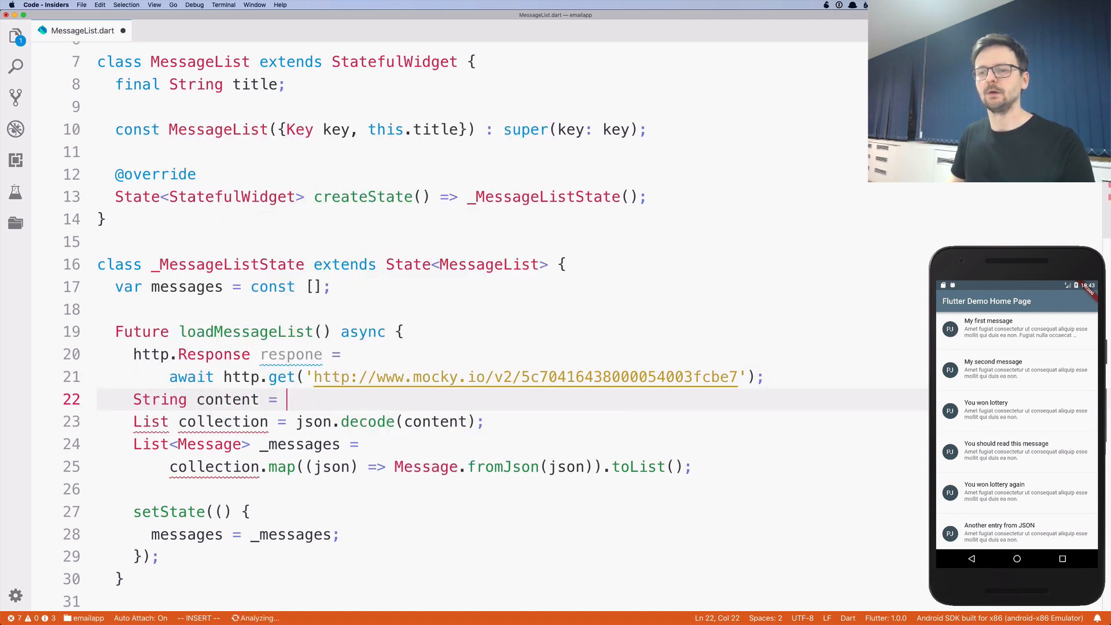
pyautogui.write('r')
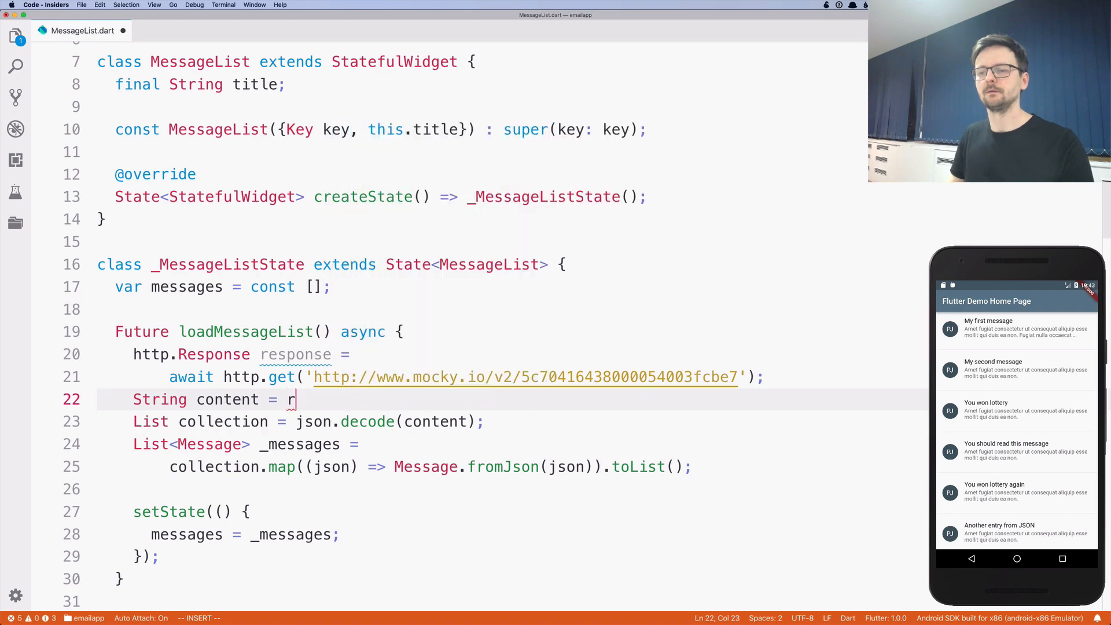
pyautogui.write('esponse.')
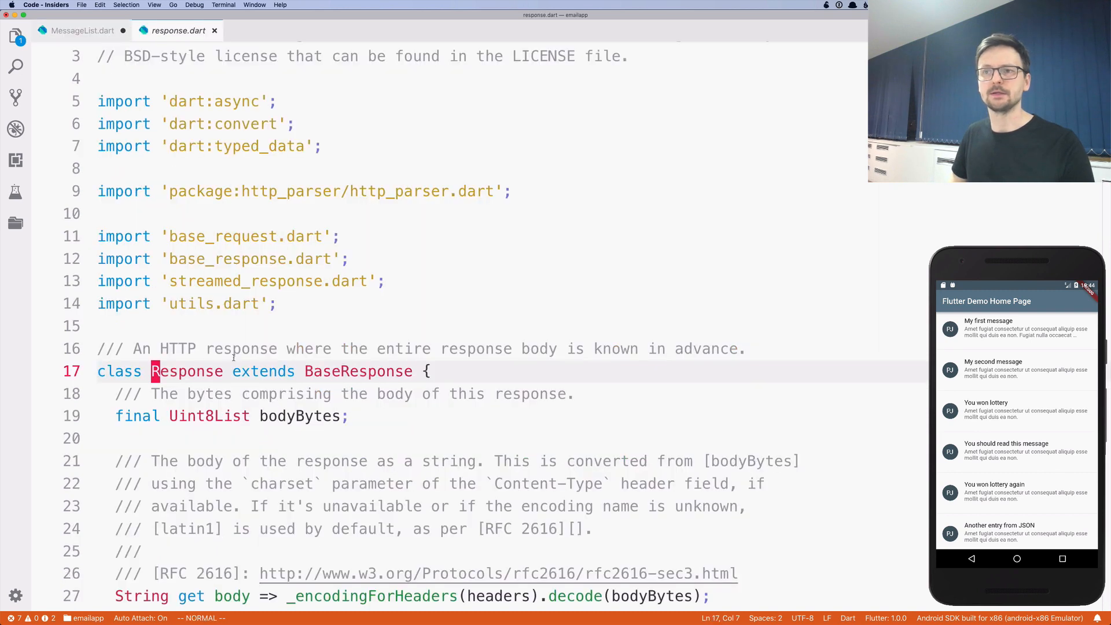
pyautogui.click(82, 31)
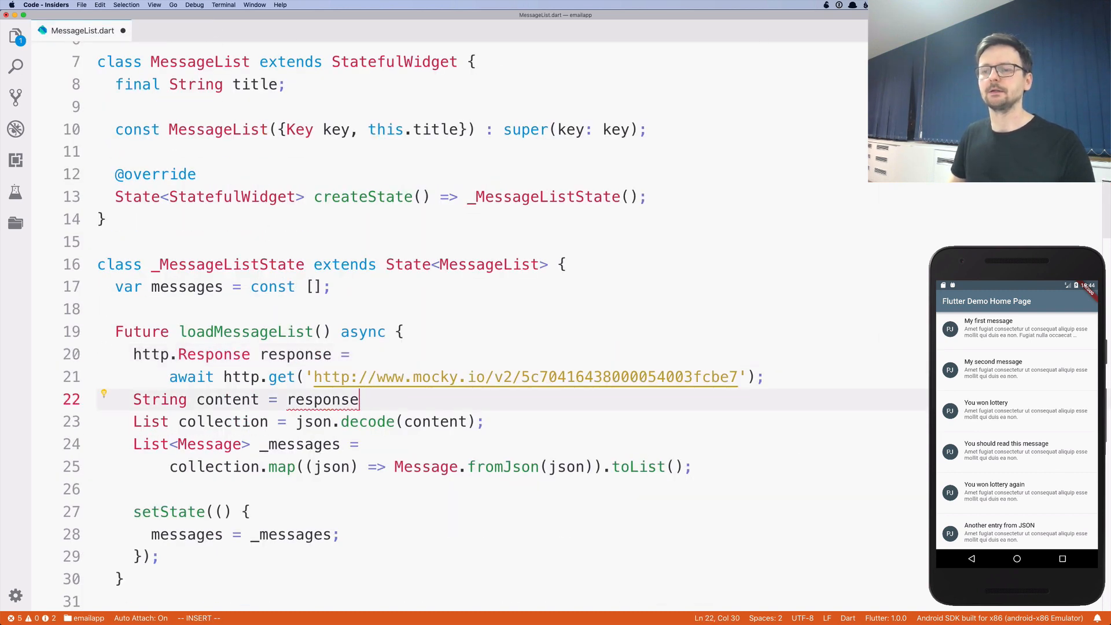
pyautogui.write('.')
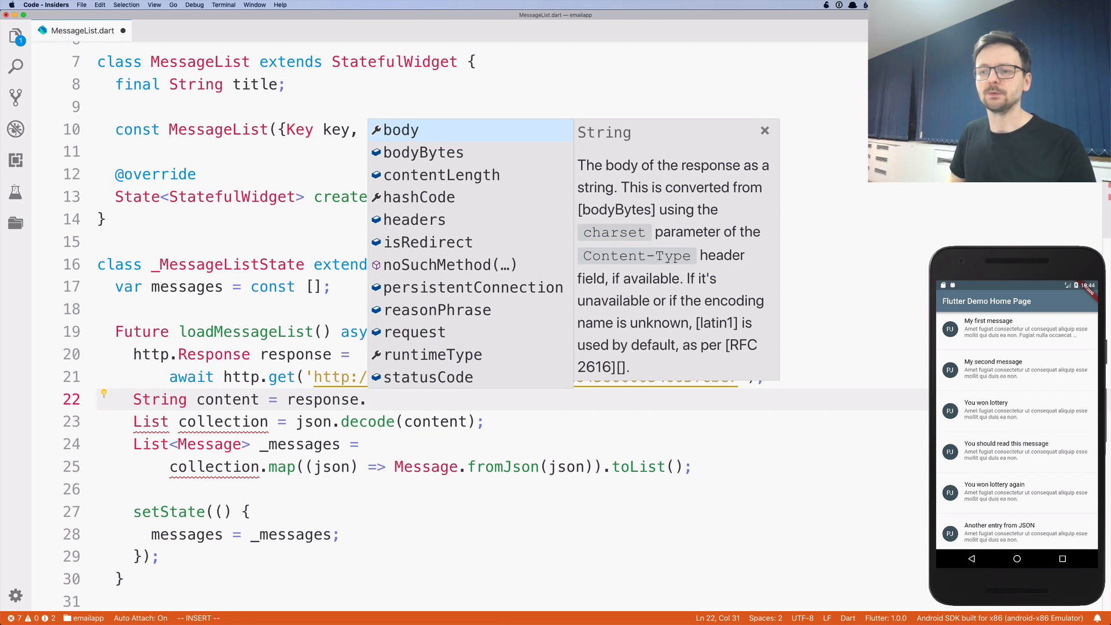
pyautogui.moveTo(635, 196)
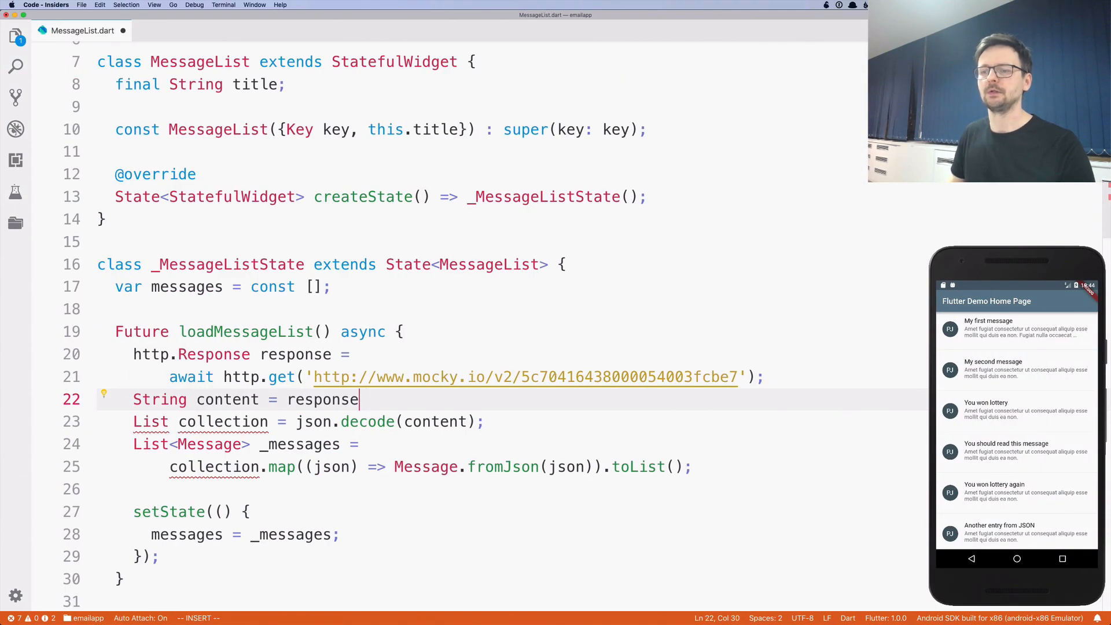
pyautogui.write('.bo')
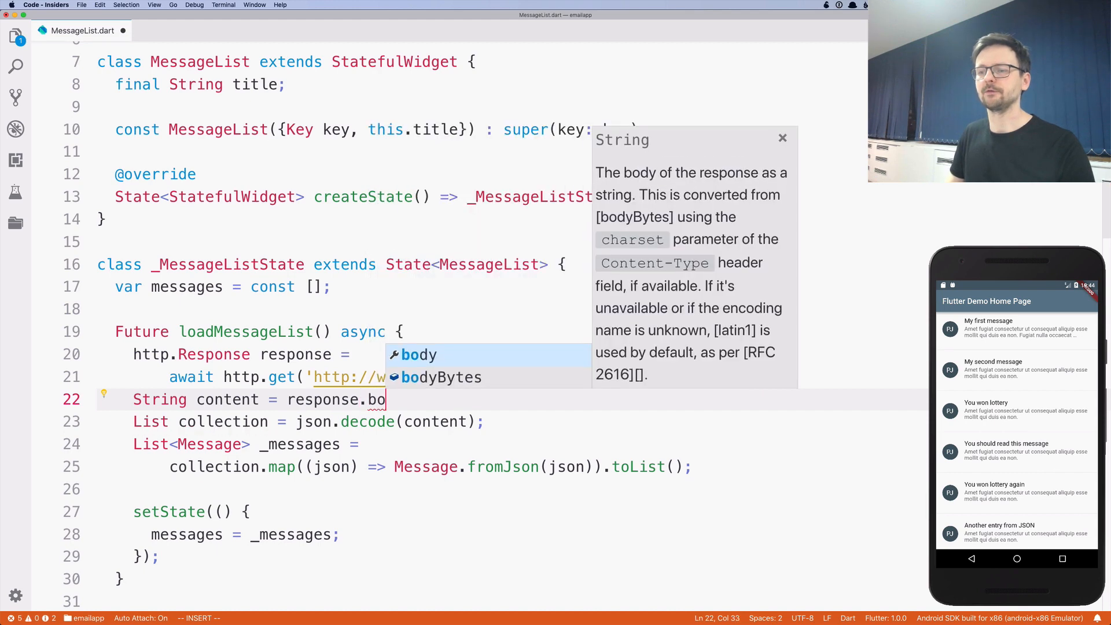
pyautogui.write('dy;')
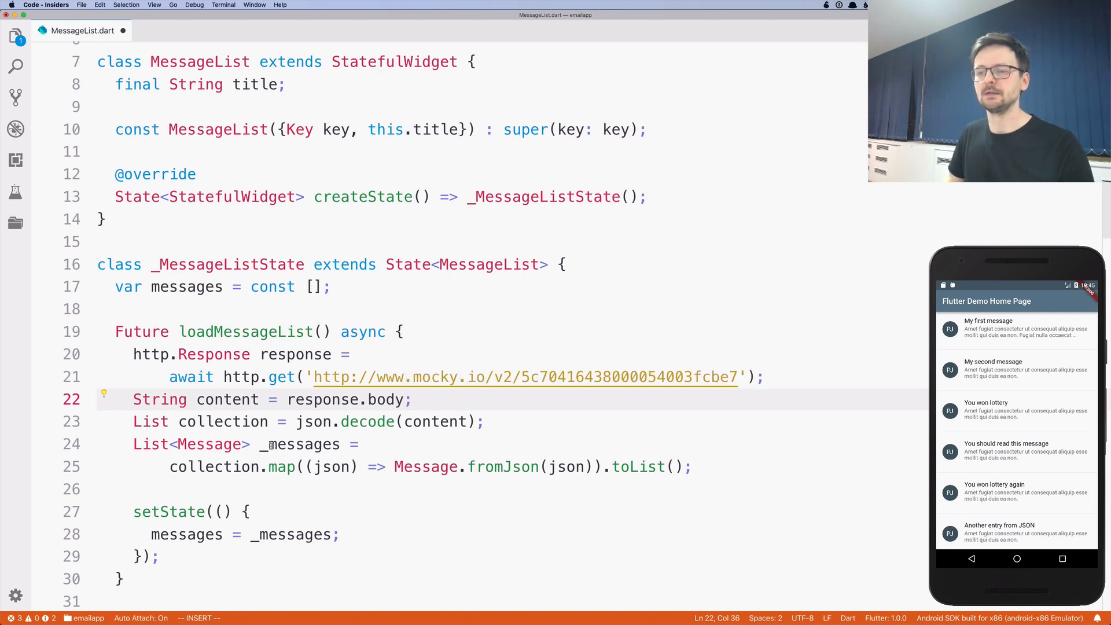
pyautogui.scroll(-3)
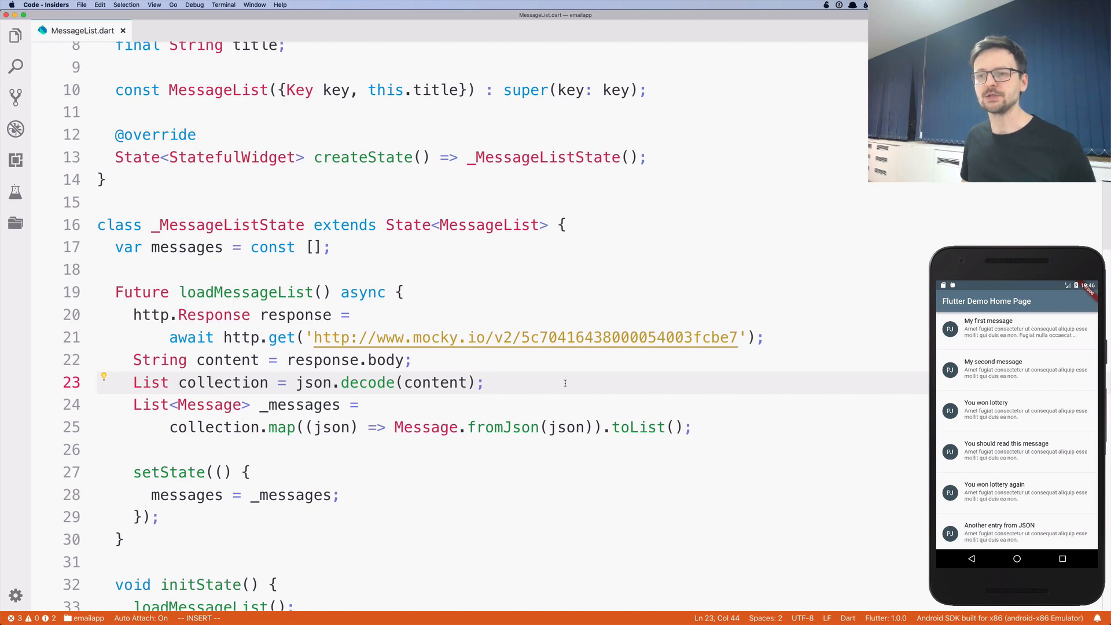
pyautogui.click(350, 314)
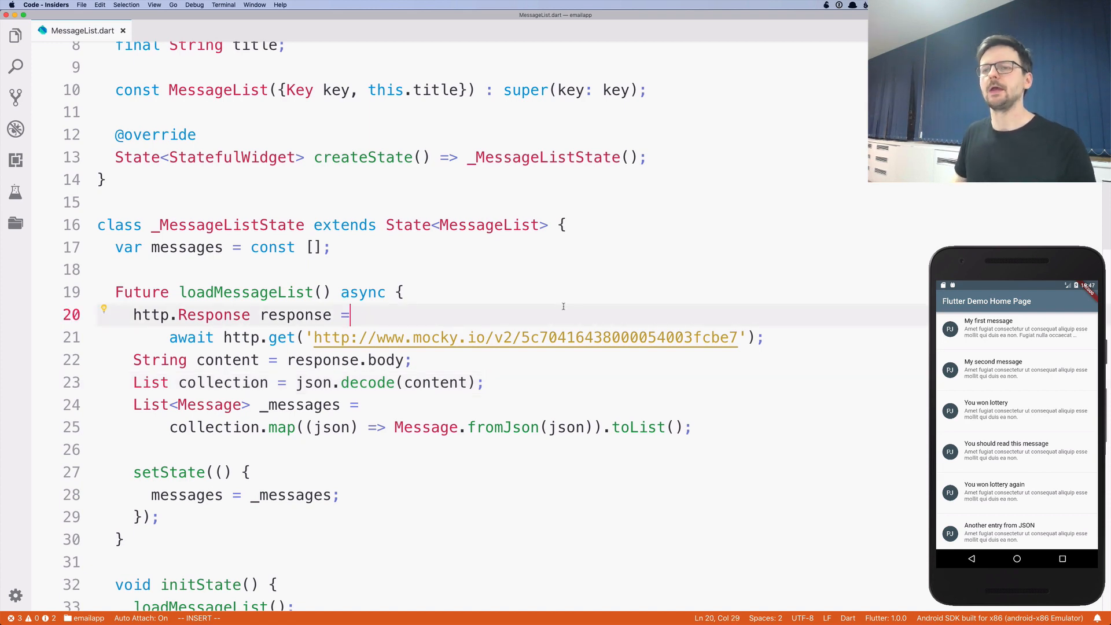
pyautogui.moveTo(528, 338)
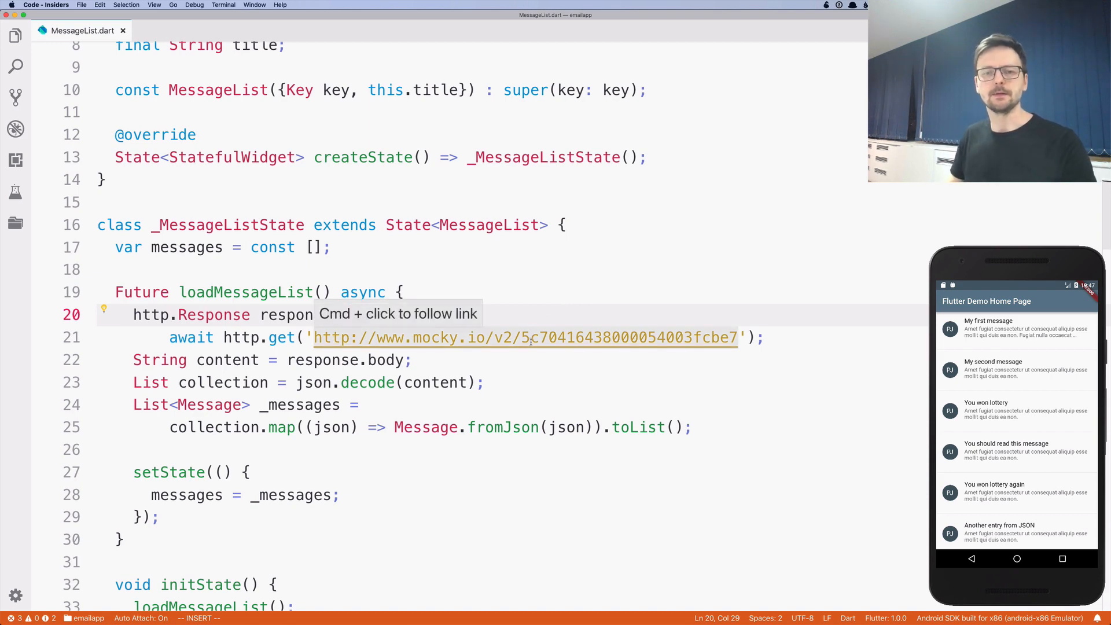
pyautogui.moveTo(528, 338)
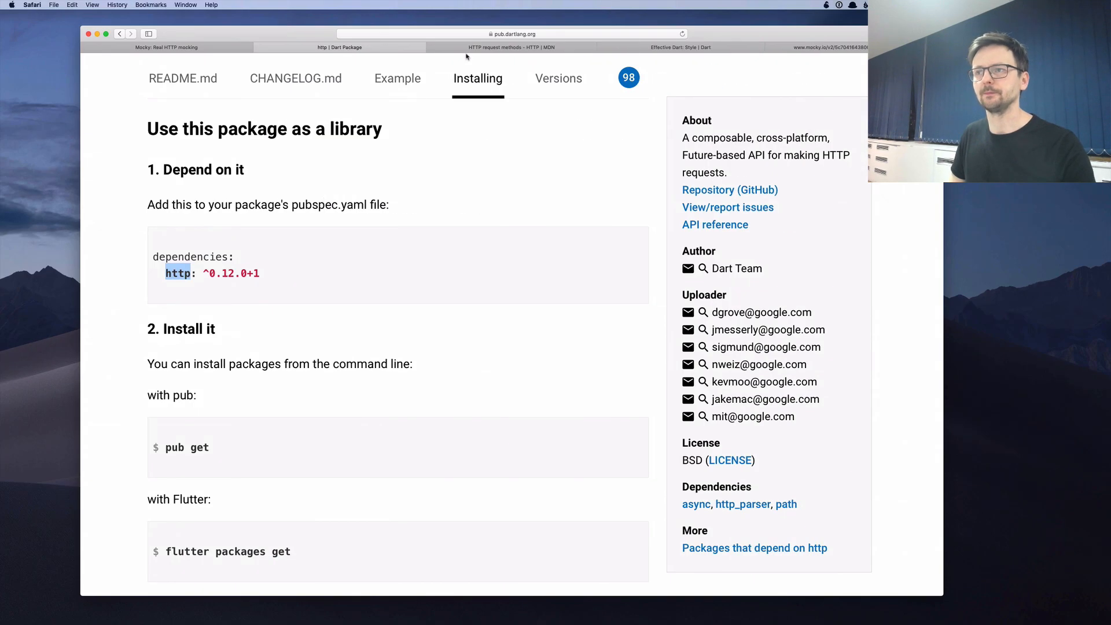
pyautogui.click(507, 47)
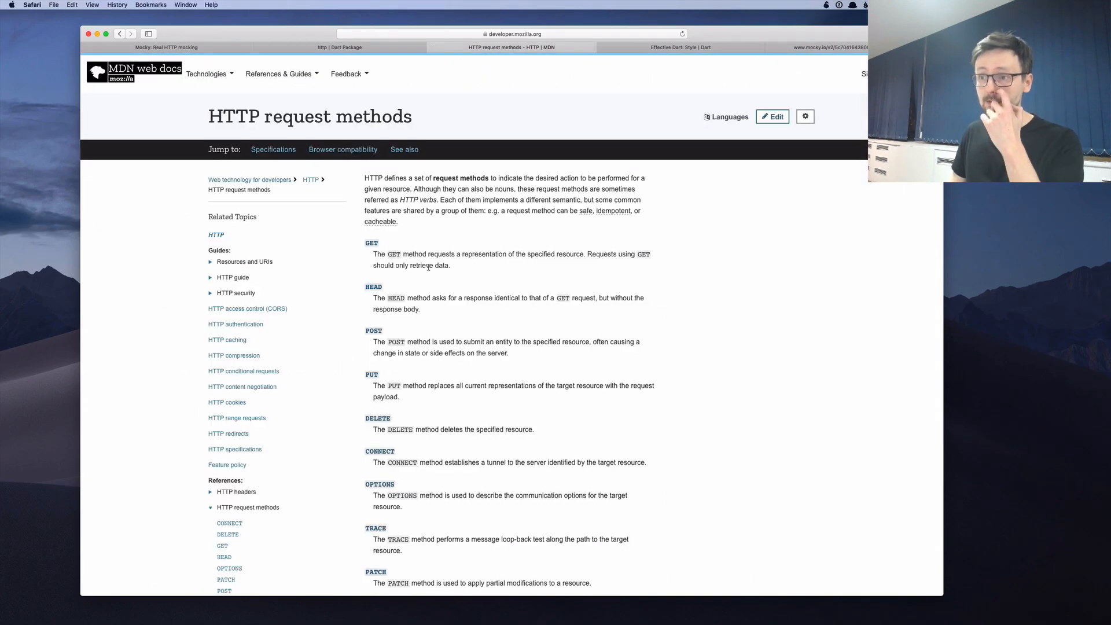
pyautogui.scroll(-3)
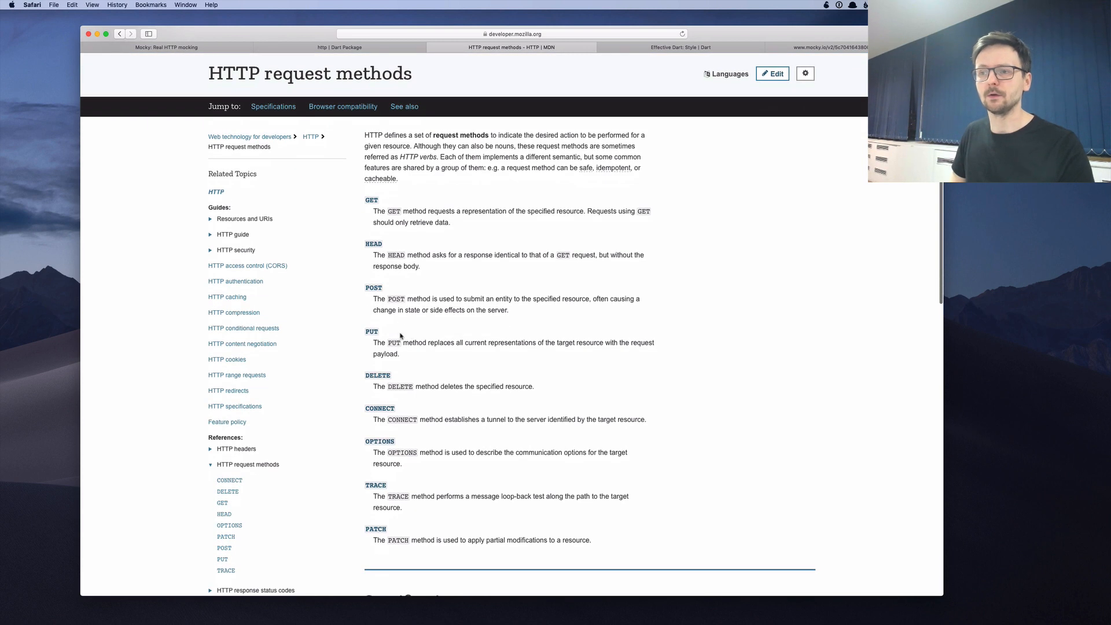
pyautogui.moveTo(397, 381)
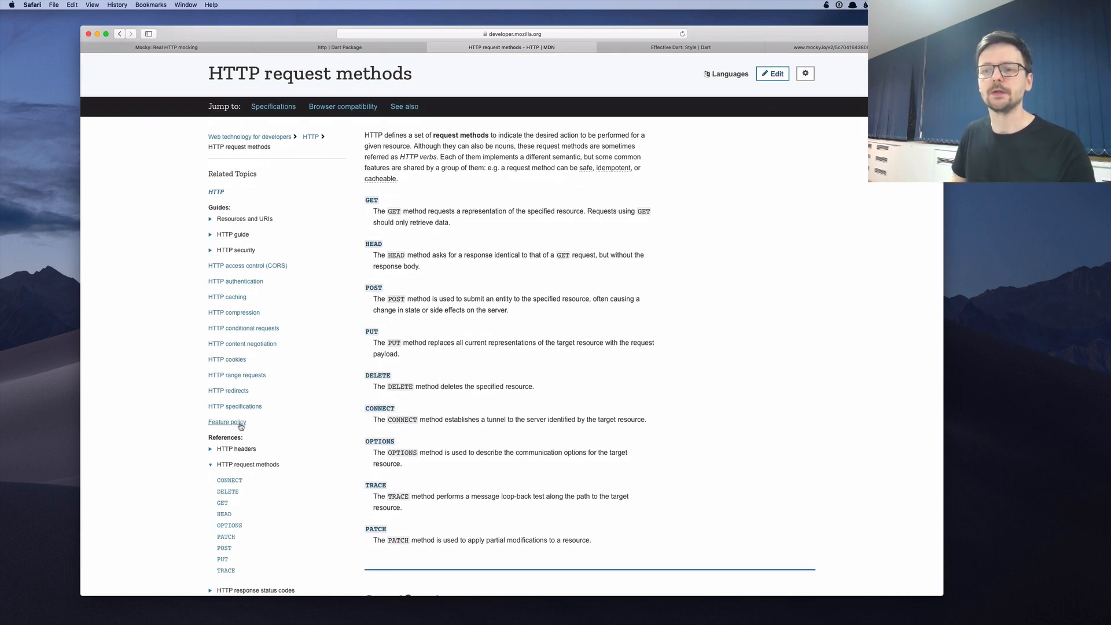
pyautogui.moveTo(227, 297)
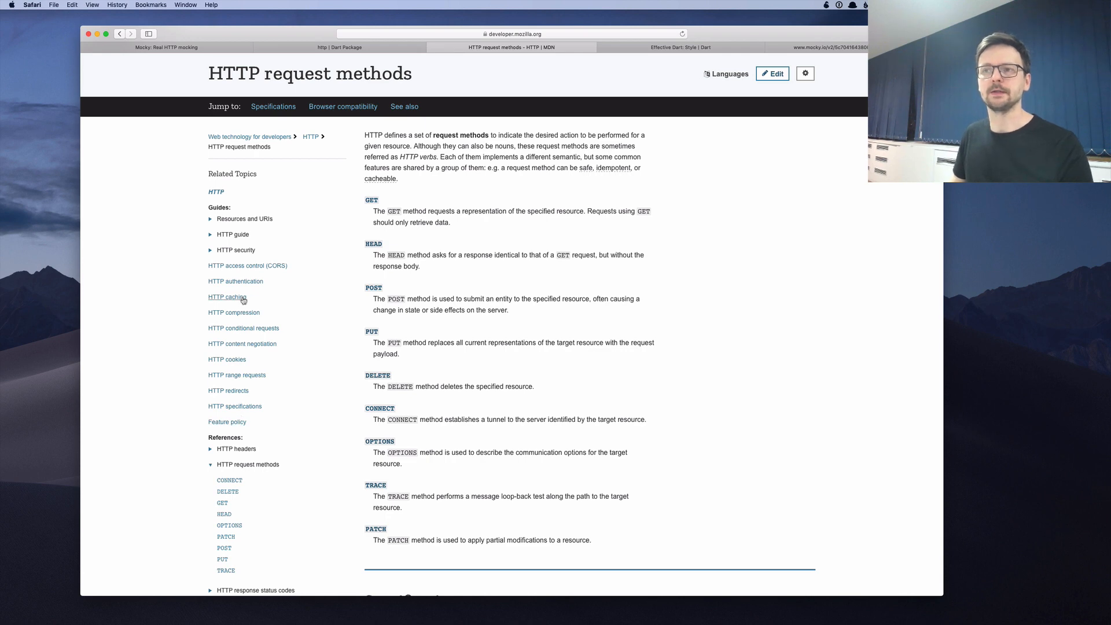
pyautogui.moveTo(407, 183)
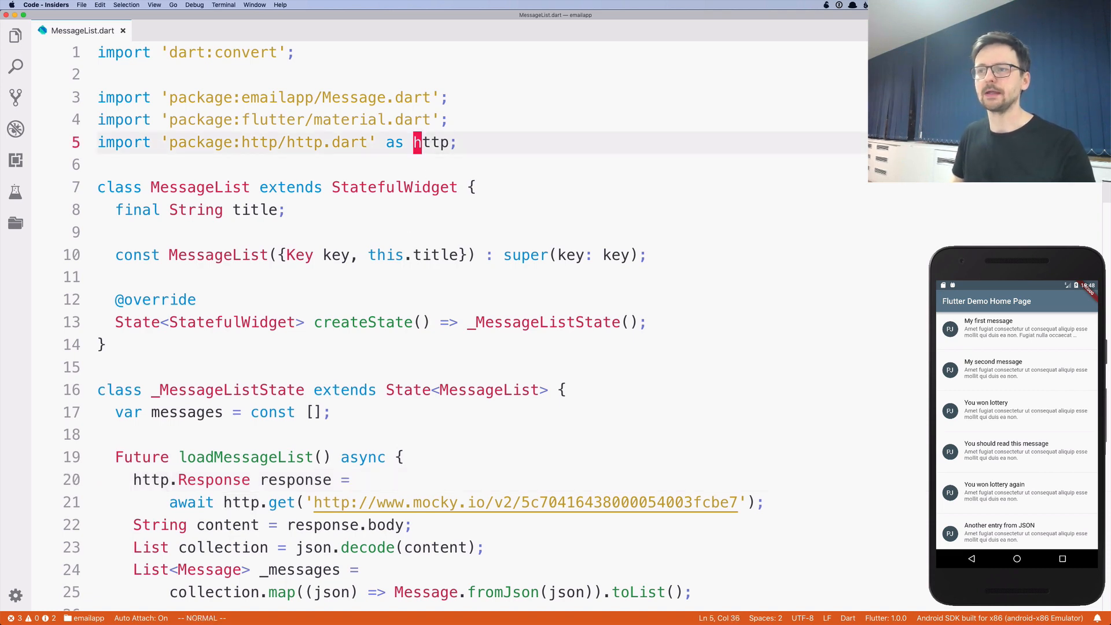
pyautogui.write('HTTP')
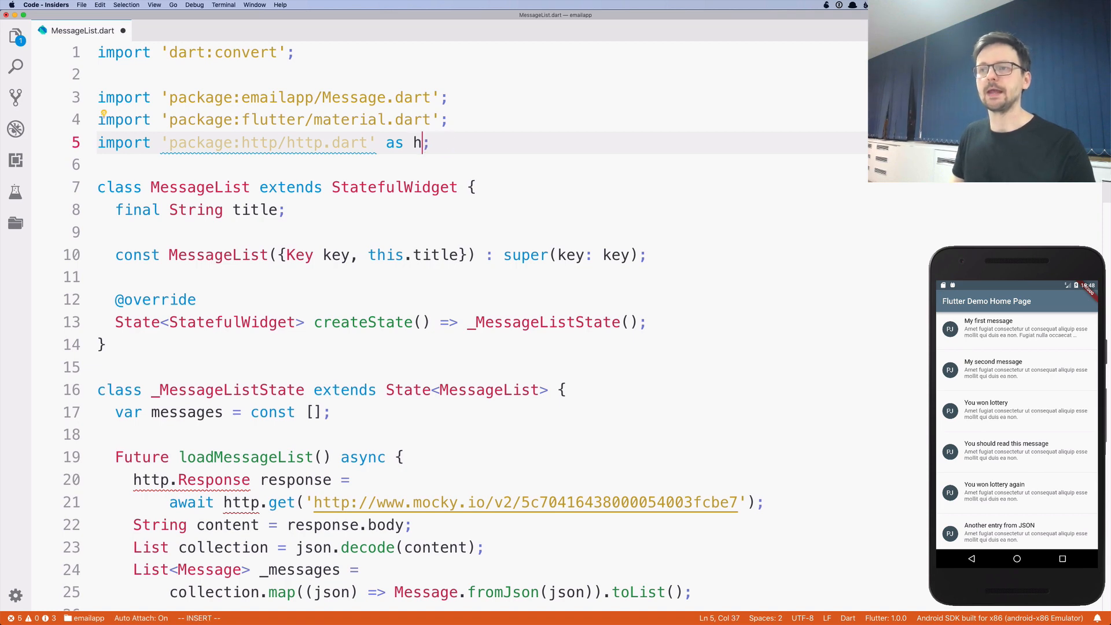
pyautogui.write('ttp')
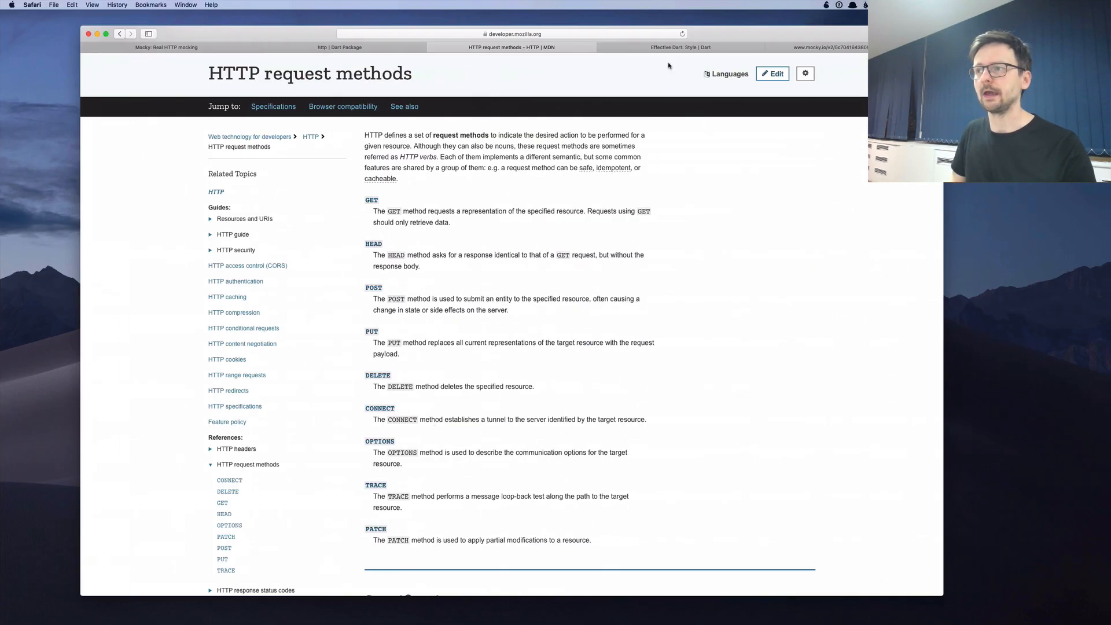
# - Find the Effective Dart: Style rule on lowercase_with_underscores import prefixes
pyautogui.click(678, 47)
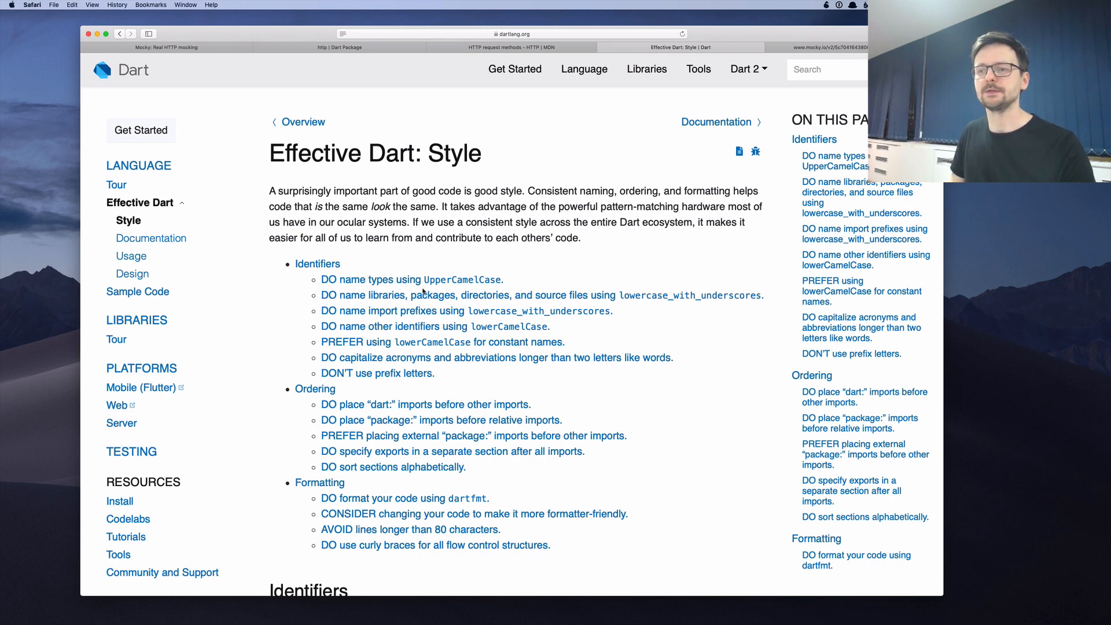
pyautogui.scroll(-3)
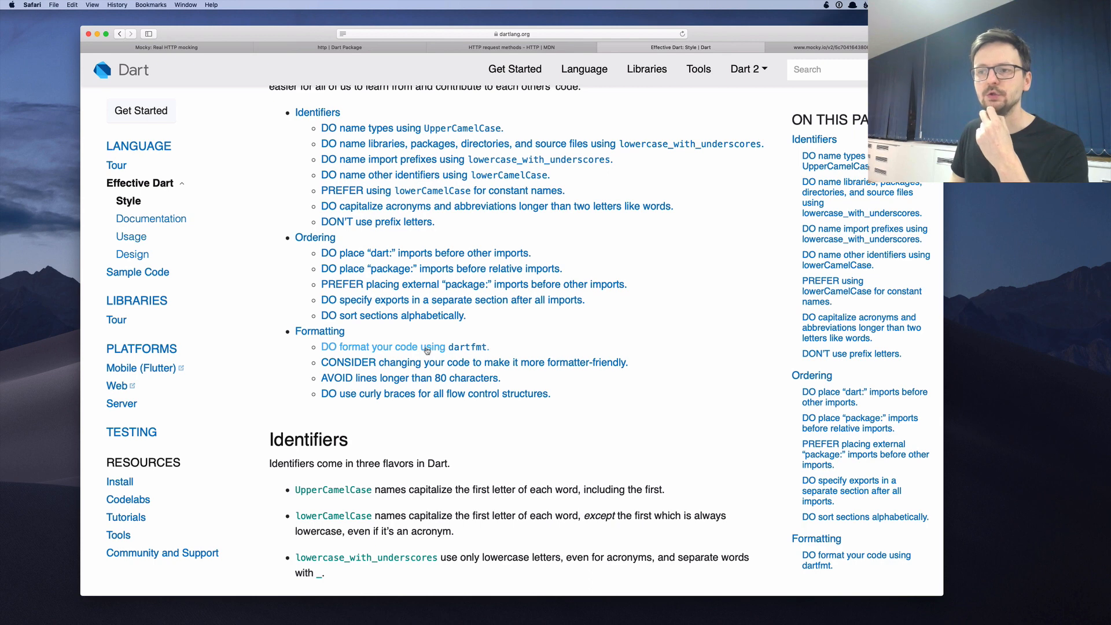
pyautogui.press('cmd+f')
pyautogui.write('import')
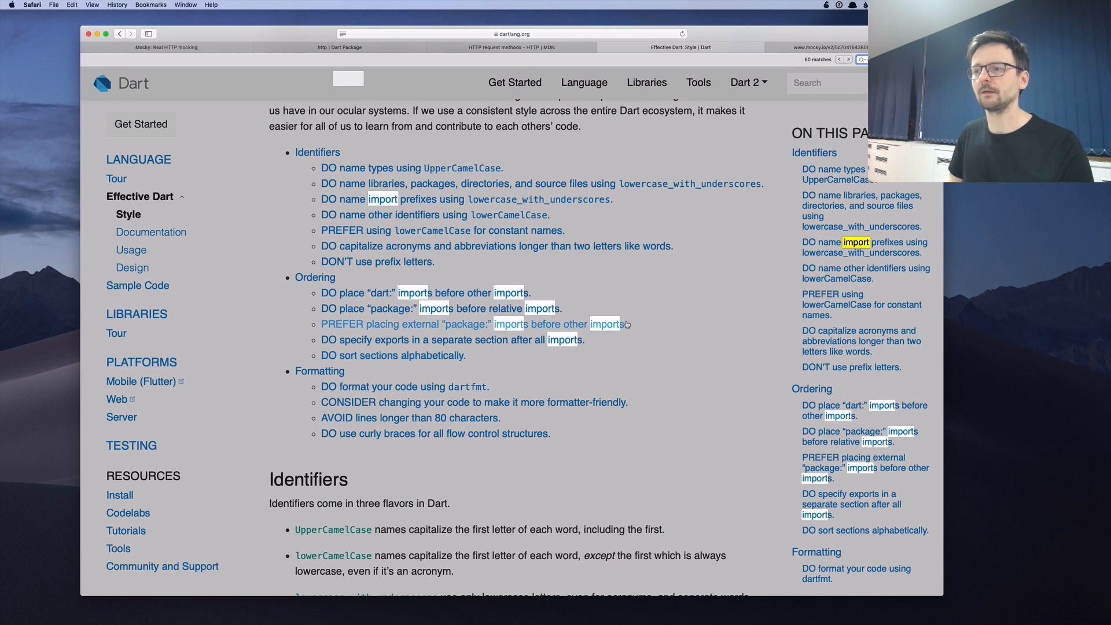
pyautogui.scroll(-3)
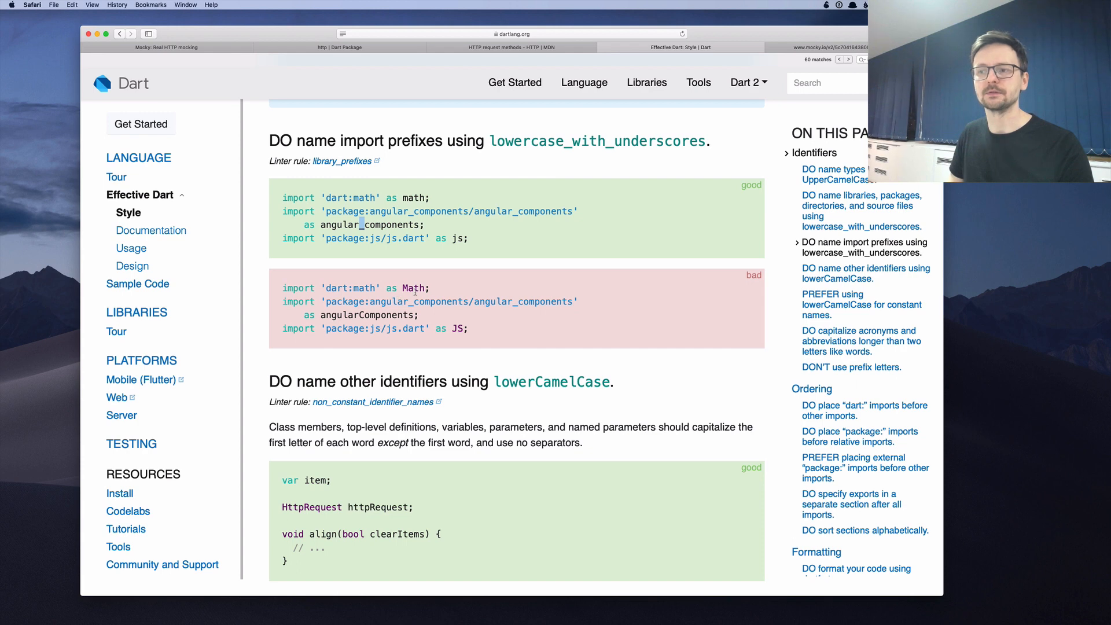
pyautogui.moveTo(323, 315)
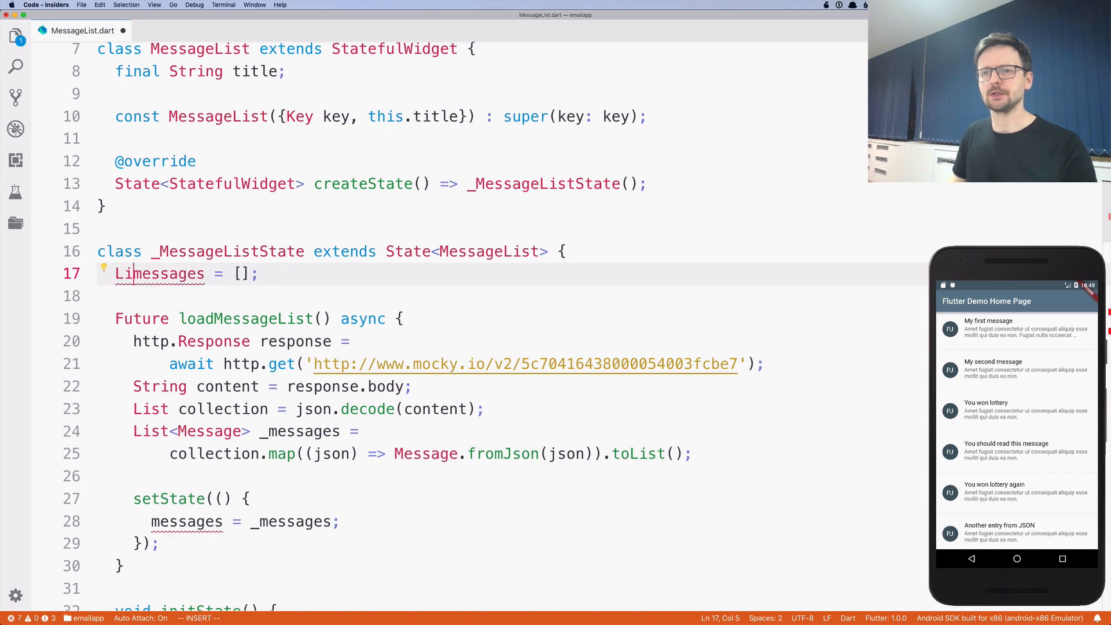
# - Retype the messages field on line 17 as List<Message> messages = [] and review the code below
pyautogui.write('List<Message>')
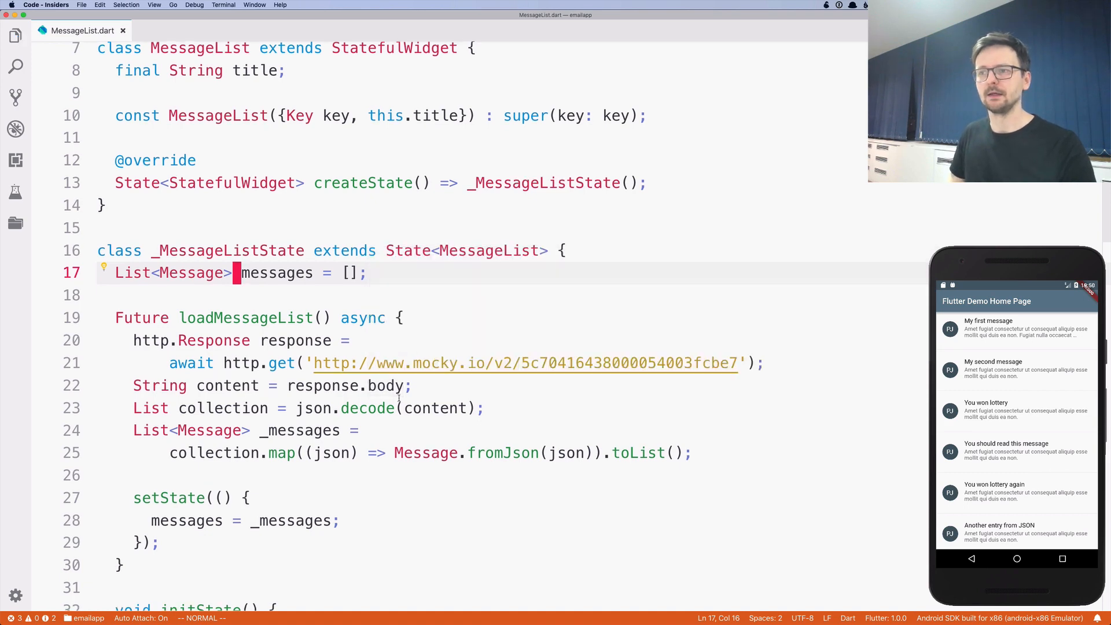
pyautogui.scroll(-3)
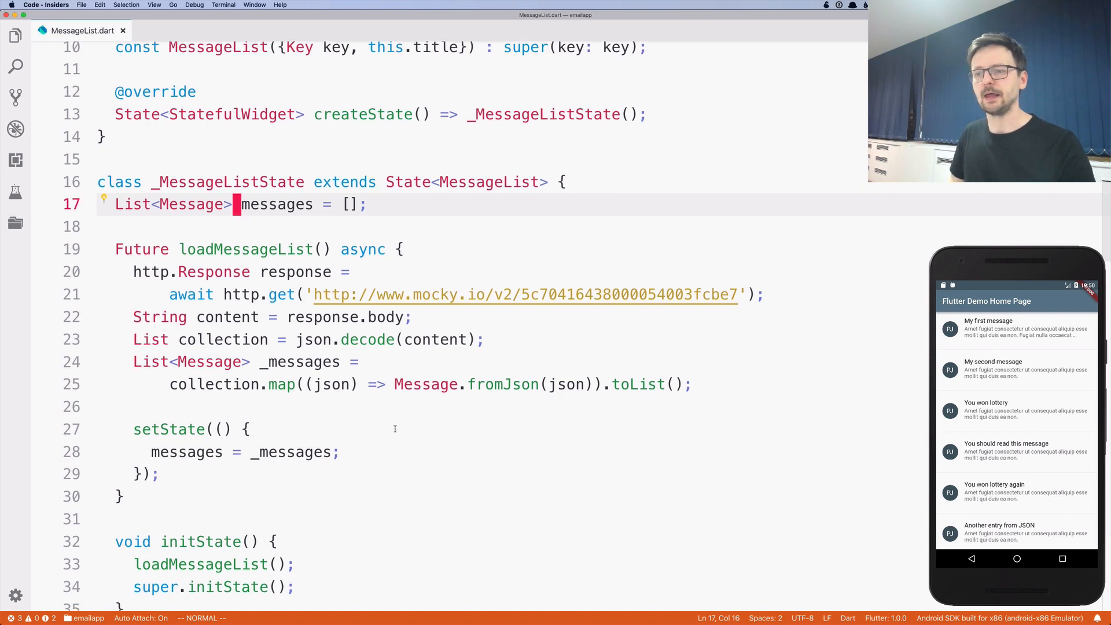
pyautogui.scroll(-3)
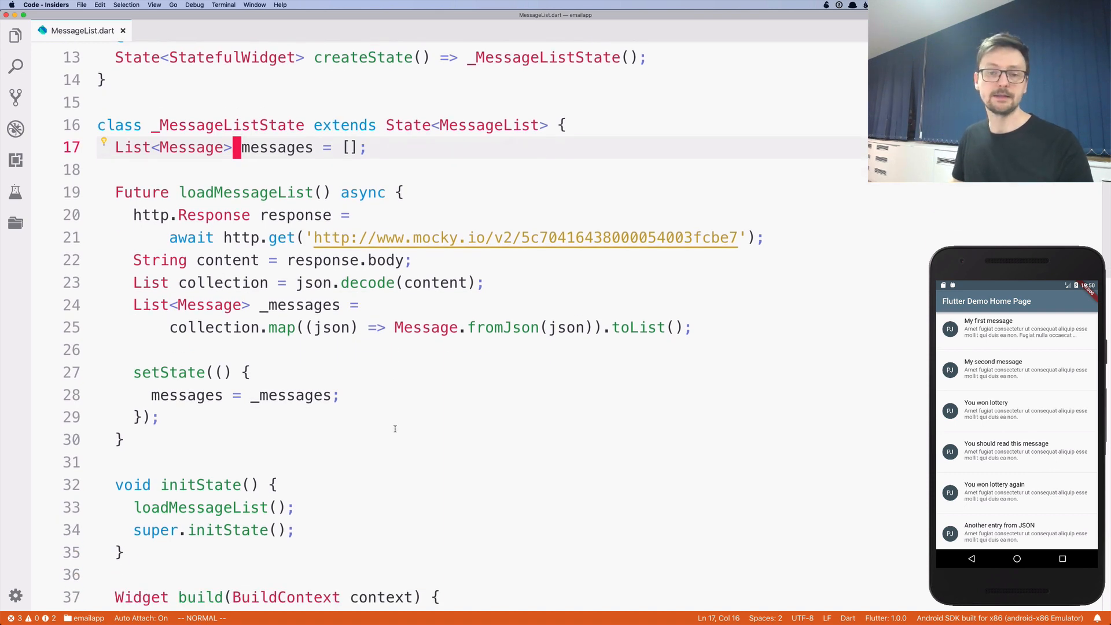